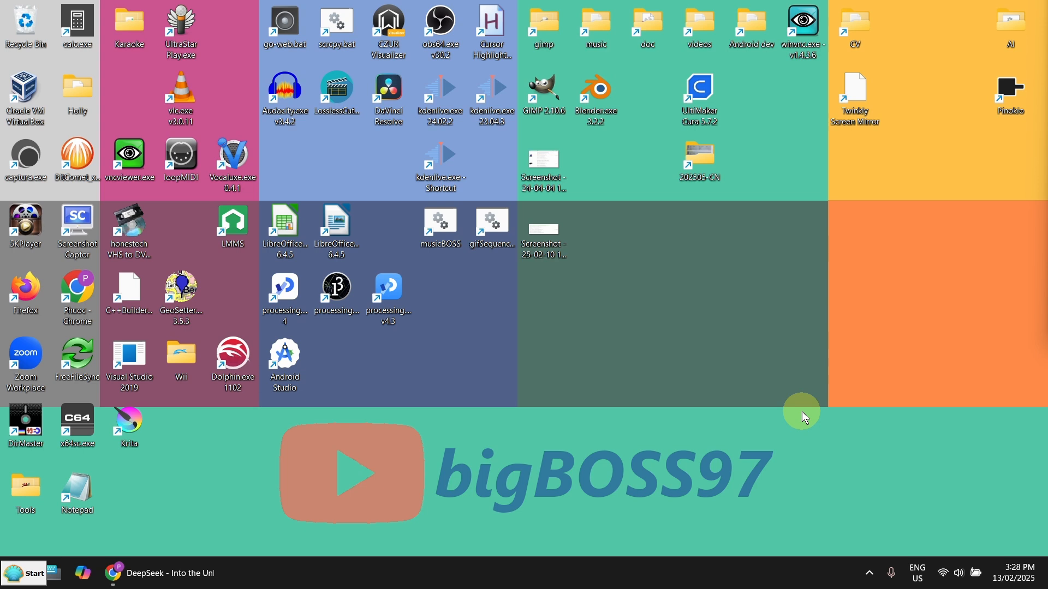
pyautogui.moveTo(169, 552)
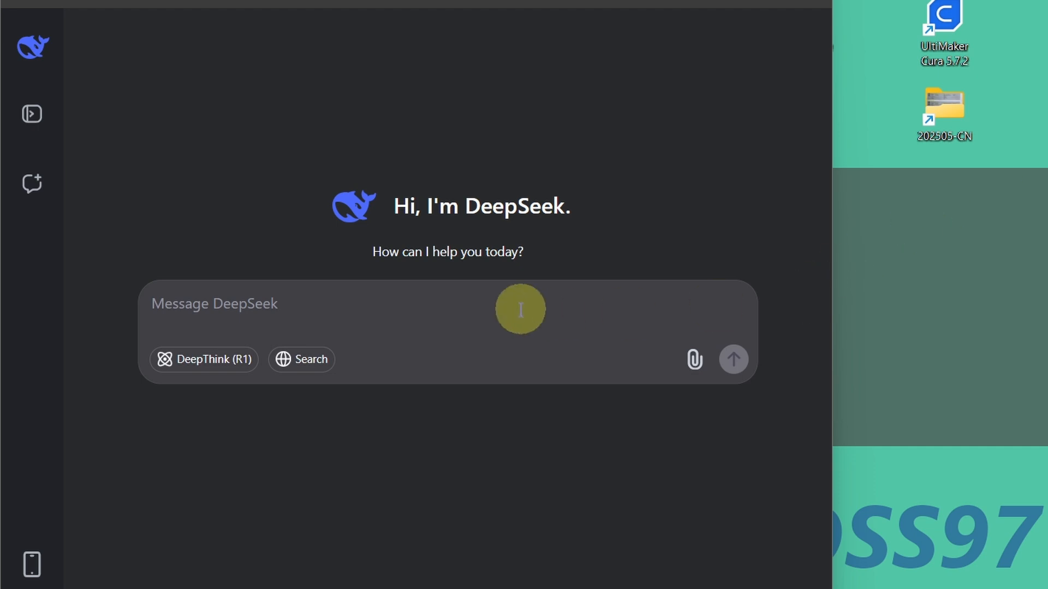
# Step: Type a prompt for an 800x400 JavaScript display with a randomly bouncing, colour-changing circle leaving a fading trail
pyautogui.write('javascript, 800x400 display, a circle bounces from the edge randomly and changes its colour each time, the circle leaves fade-out trail.')
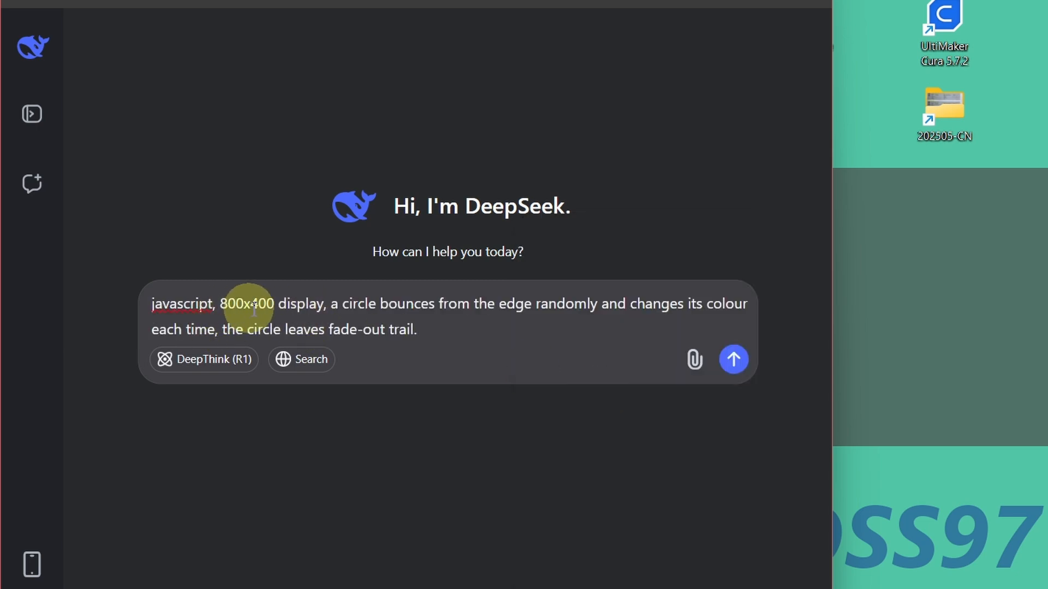
pyautogui.moveTo(315, 285)
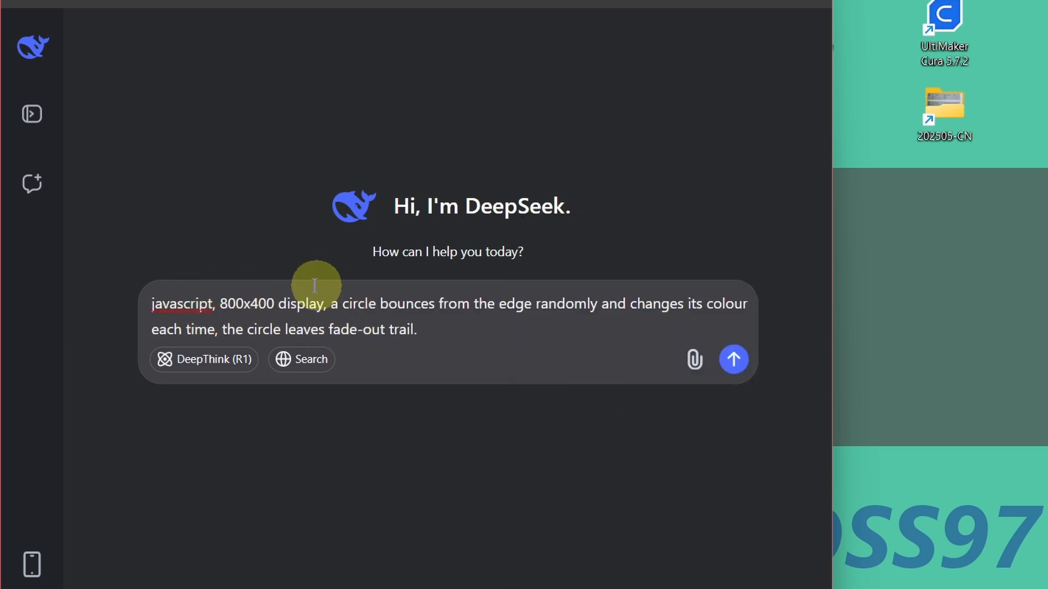
pyautogui.moveTo(402, 310)
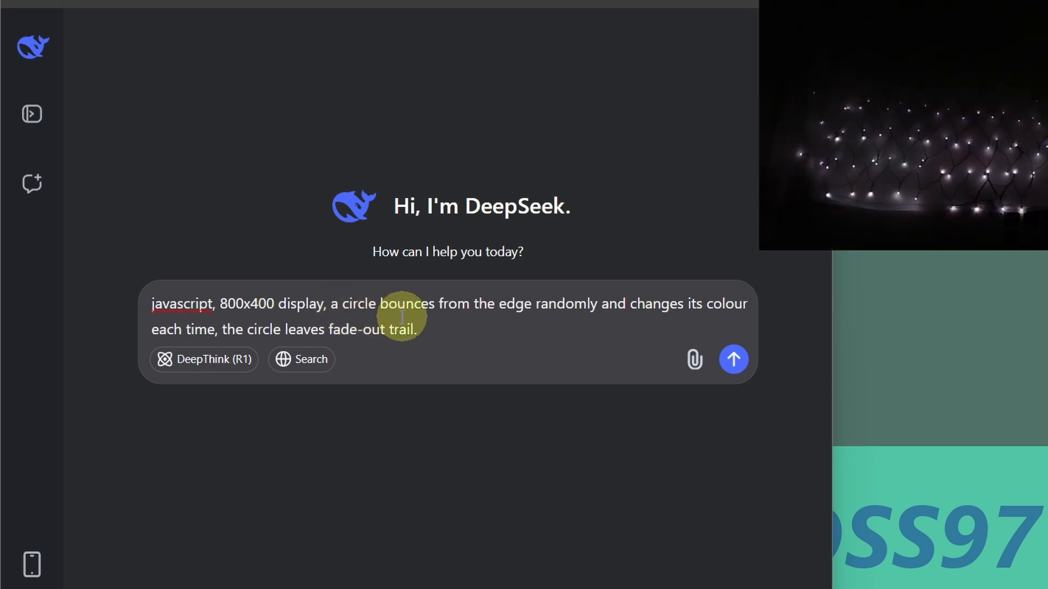
pyautogui.moveTo(606, 326)
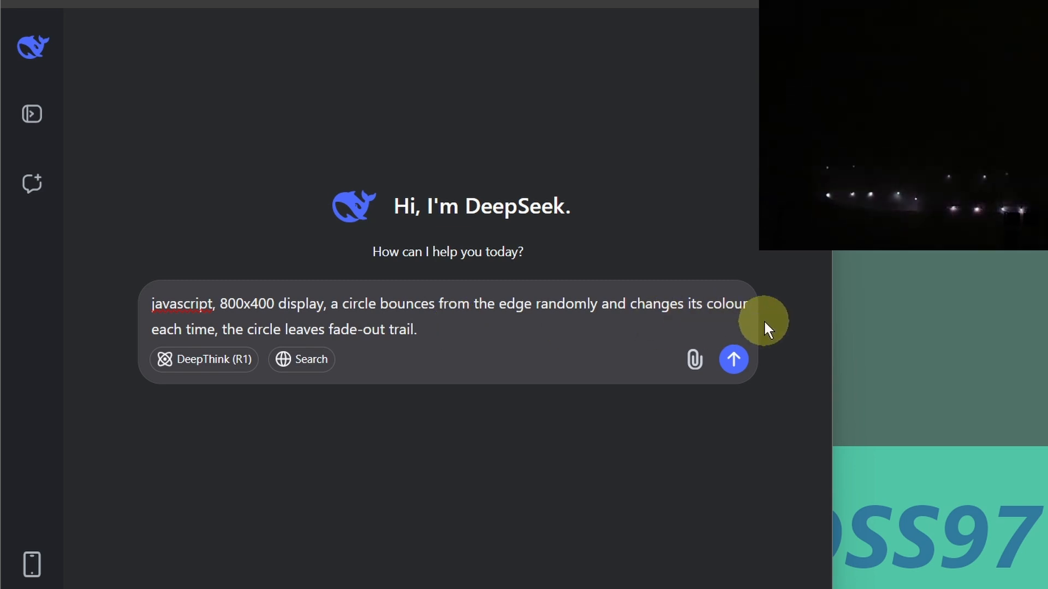
pyautogui.moveTo(362, 345)
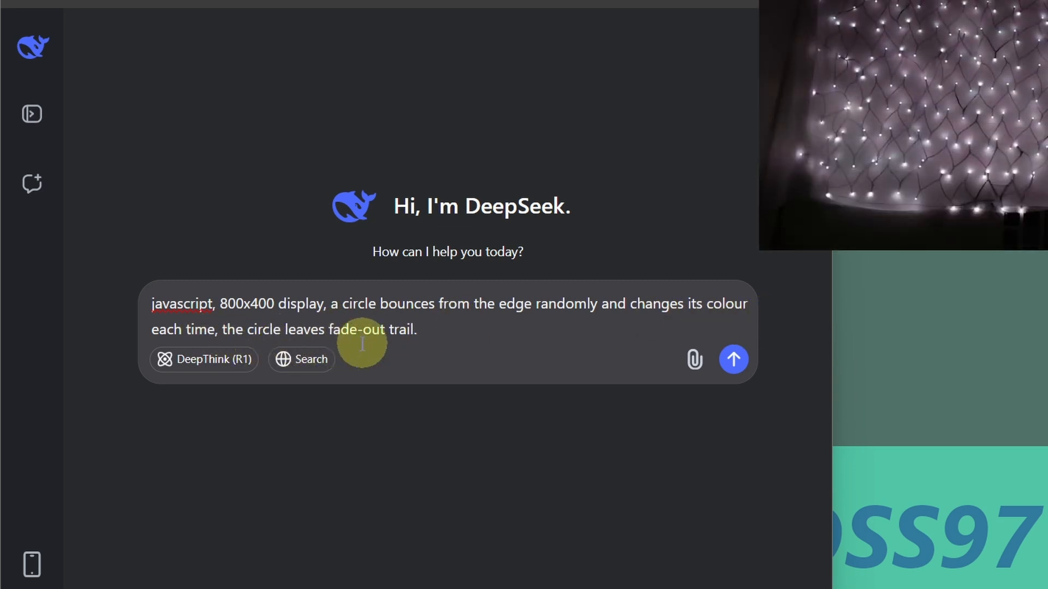
pyautogui.moveTo(396, 347)
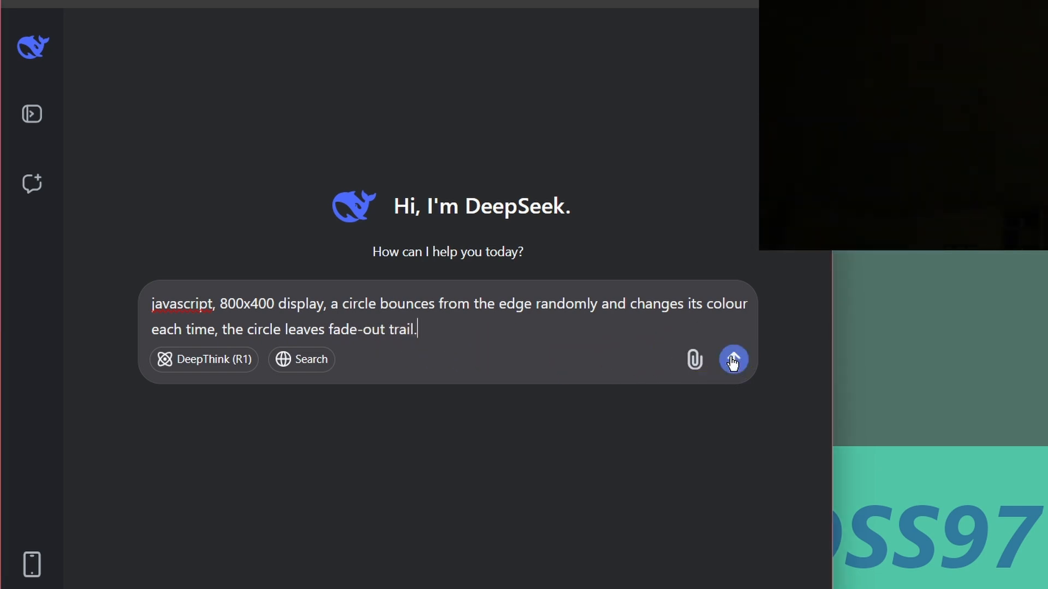
# Step: Send the bouncing circle request and scroll through the generated HTML/JavaScript code
pyautogui.click(733, 360)
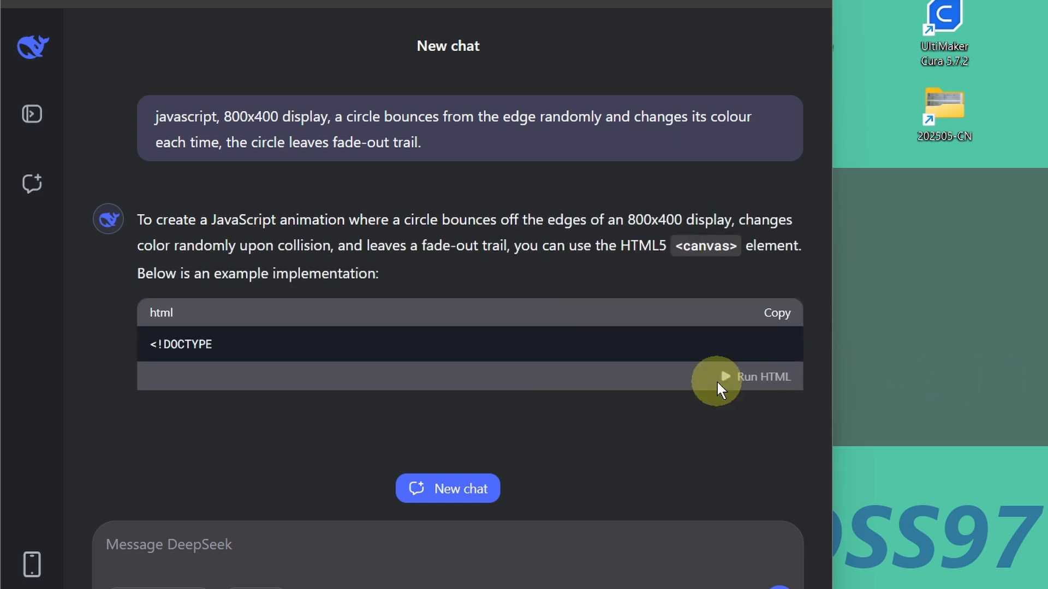
pyautogui.scroll(-3)
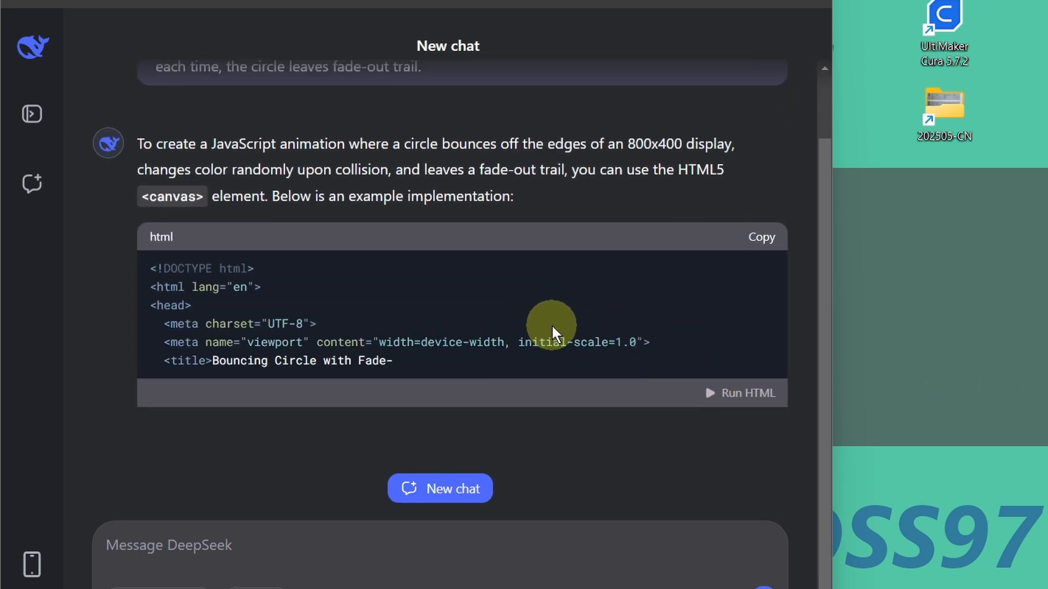
pyautogui.scroll(-3)
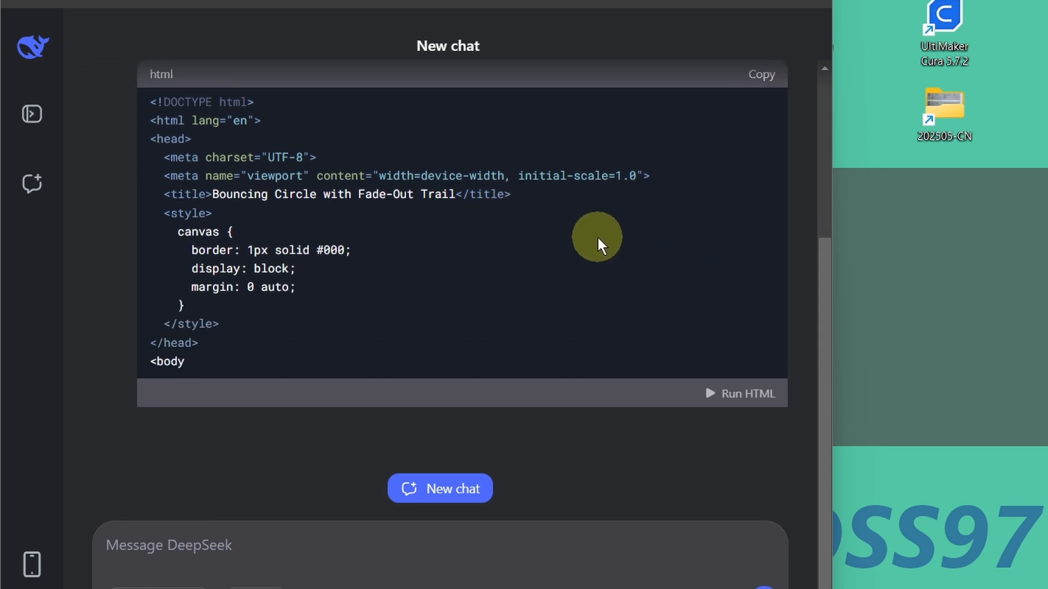
pyautogui.scroll(-3)
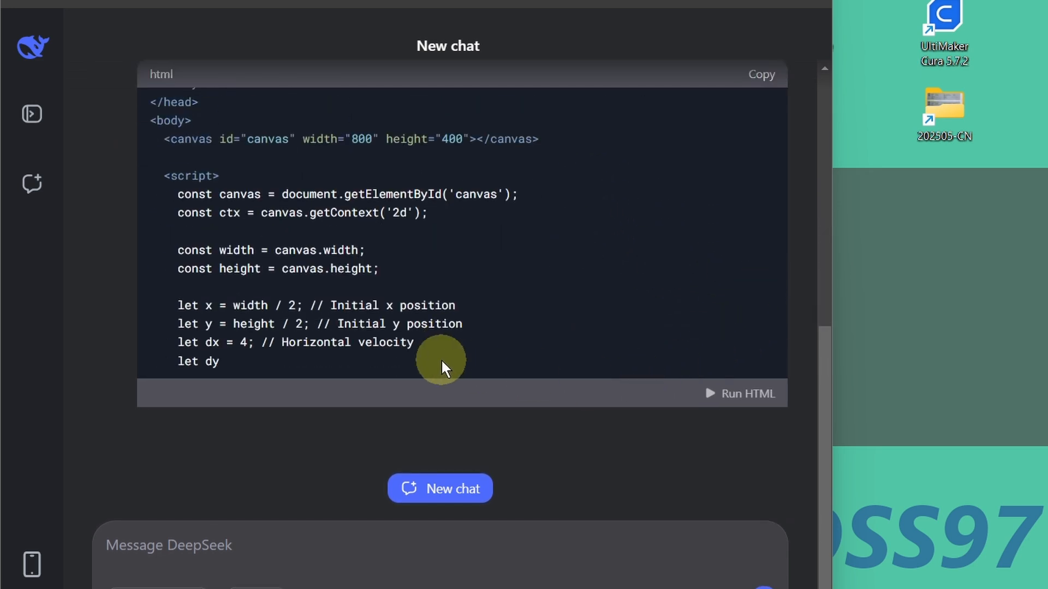
pyautogui.scroll(-3)
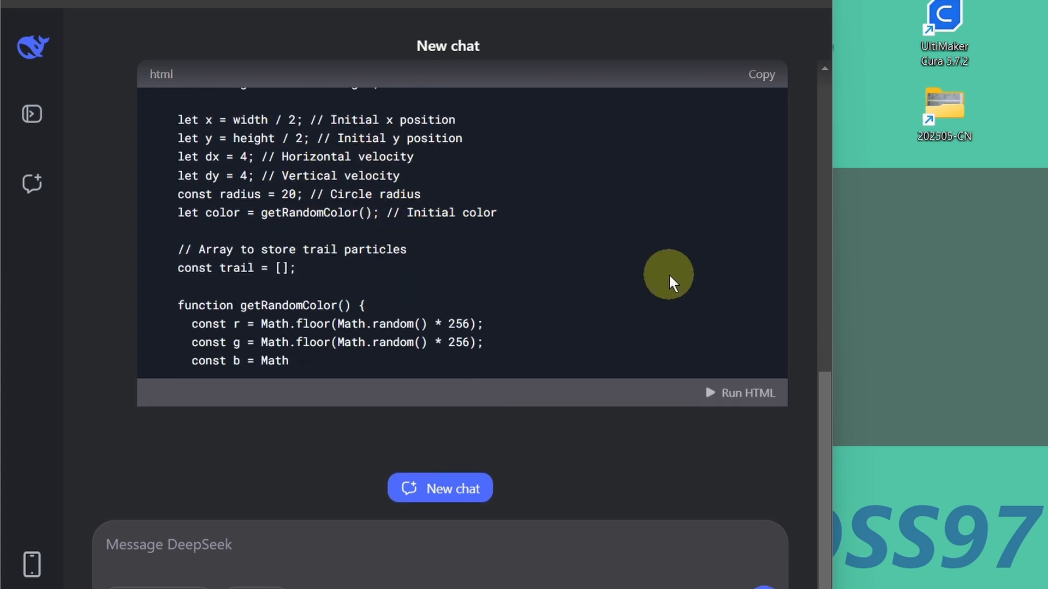
pyautogui.scroll(-3)
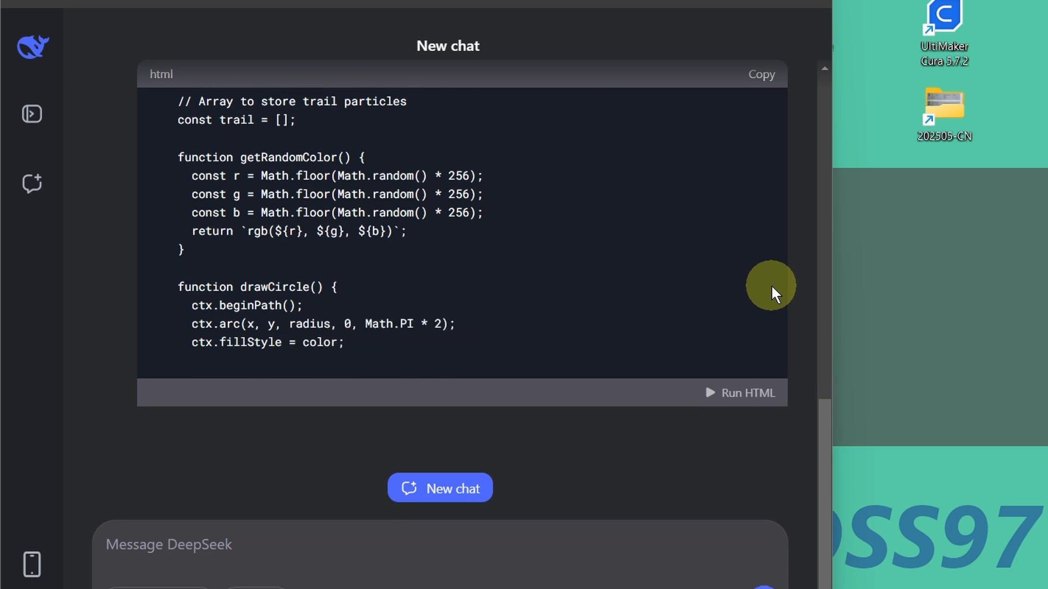
pyautogui.scroll(-3)
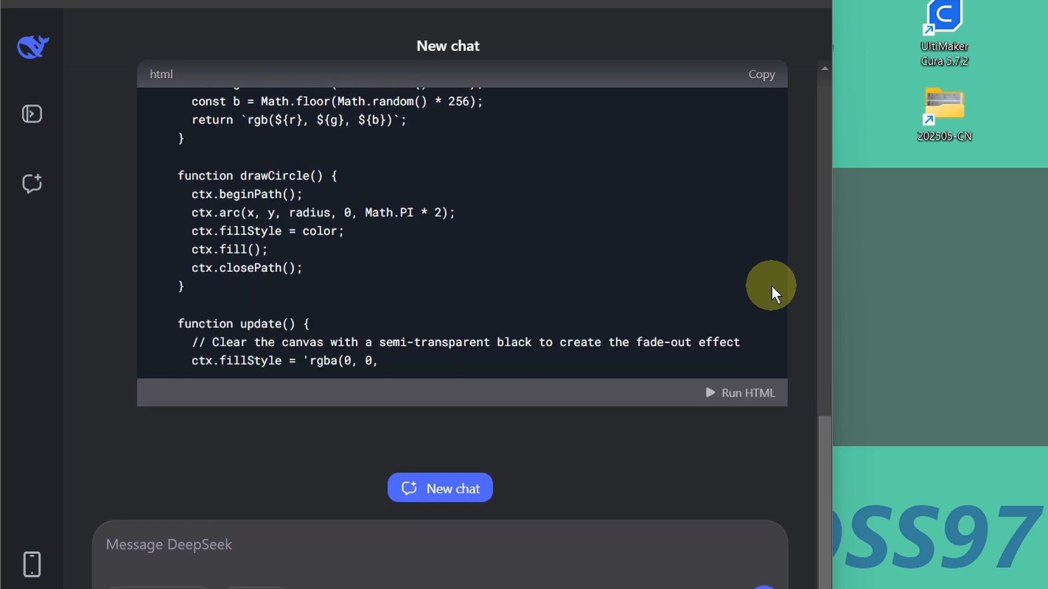
pyautogui.scroll(-3)
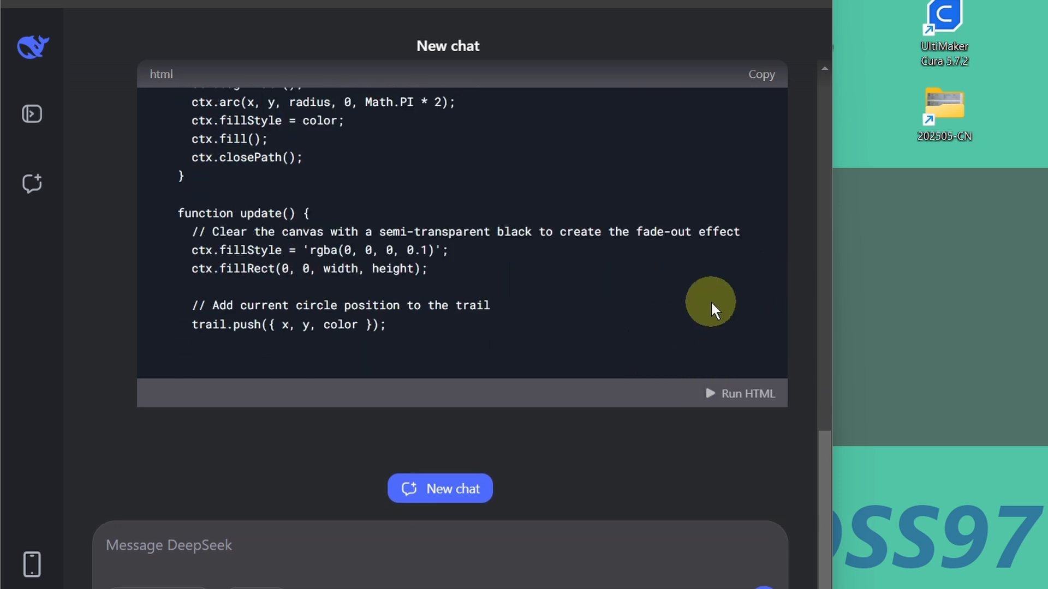
# Step: Read through the colour-change and fade-trail explanation and the How to Run steps
pyautogui.scroll(-3)
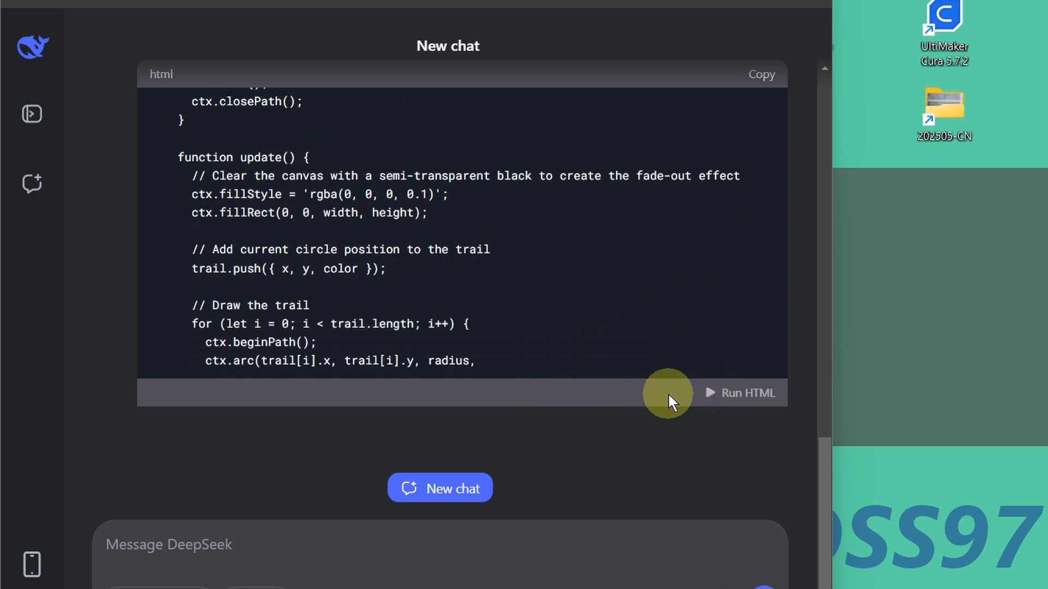
pyautogui.scroll(-3)
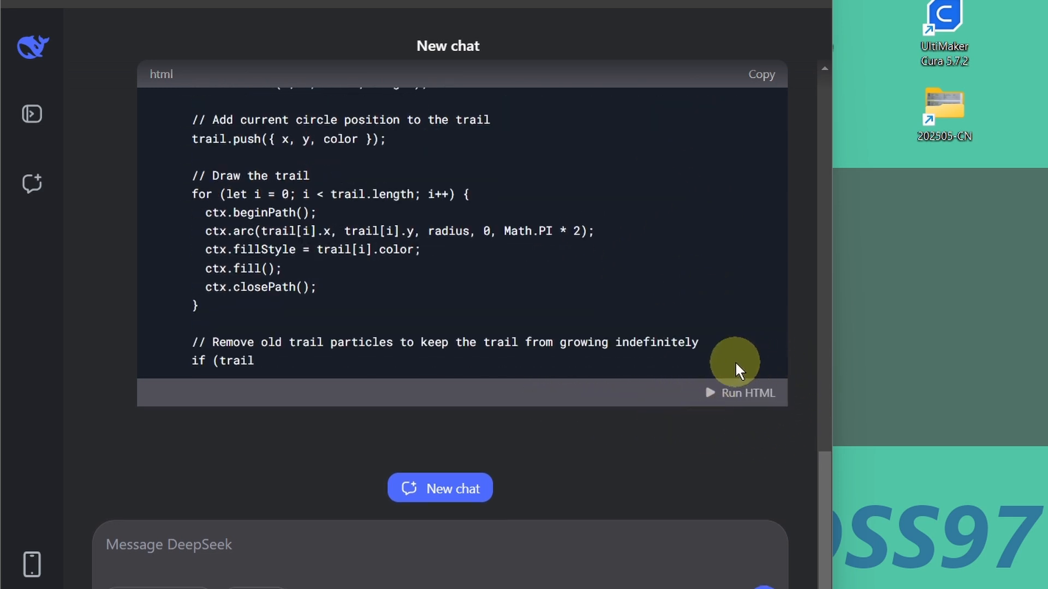
pyautogui.scroll(-3)
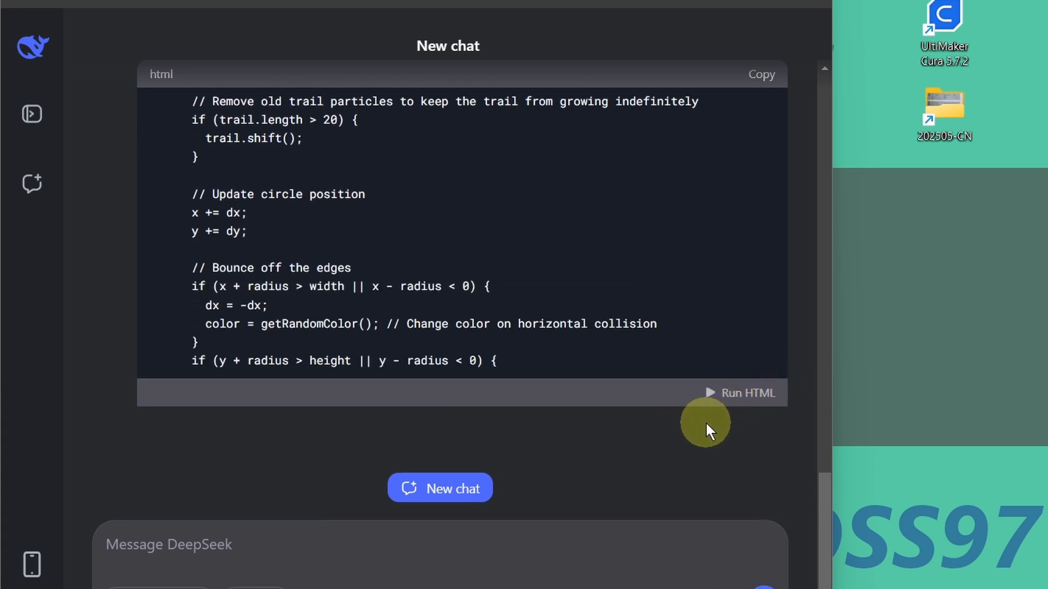
pyautogui.scroll(-3)
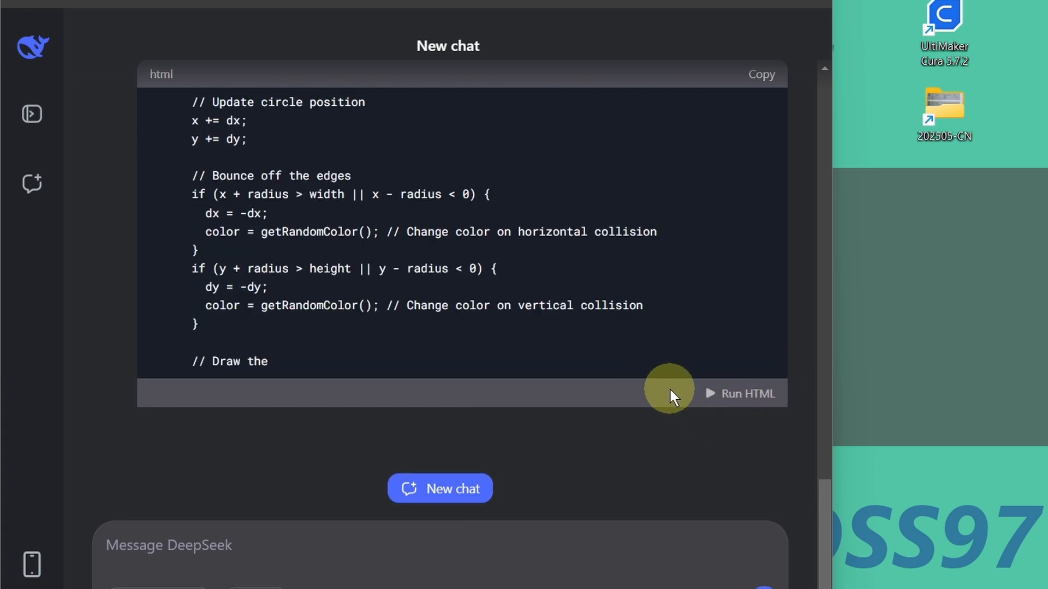
pyautogui.scroll(-3)
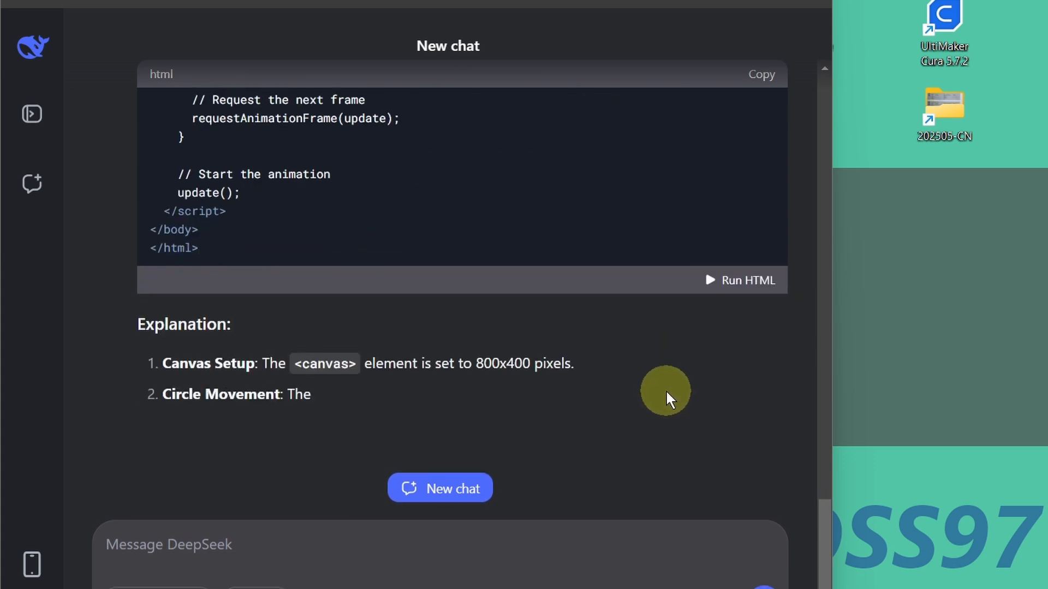
pyautogui.scroll(-3)
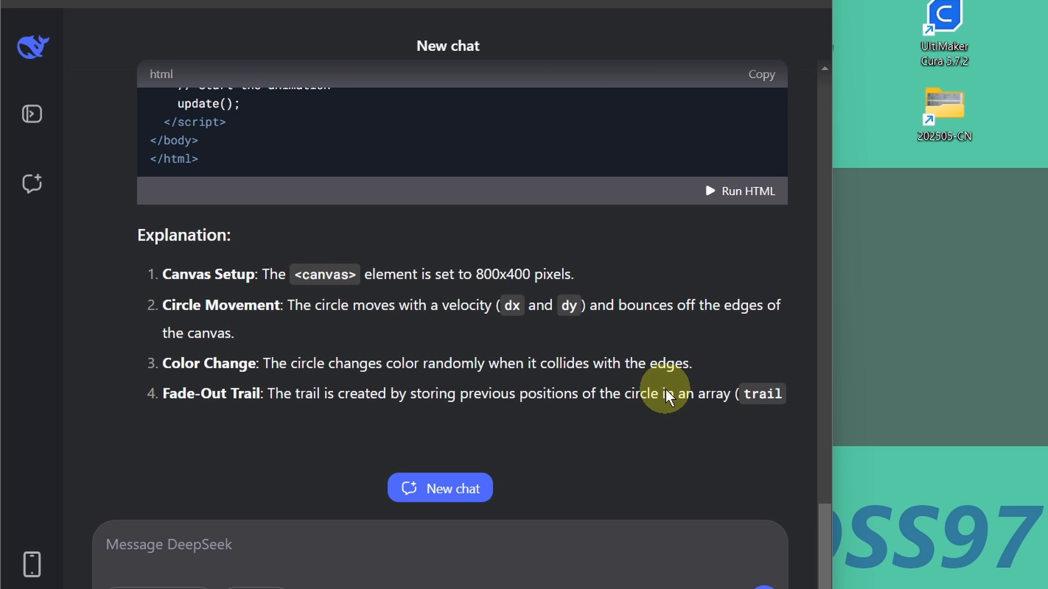
pyautogui.scroll(-3)
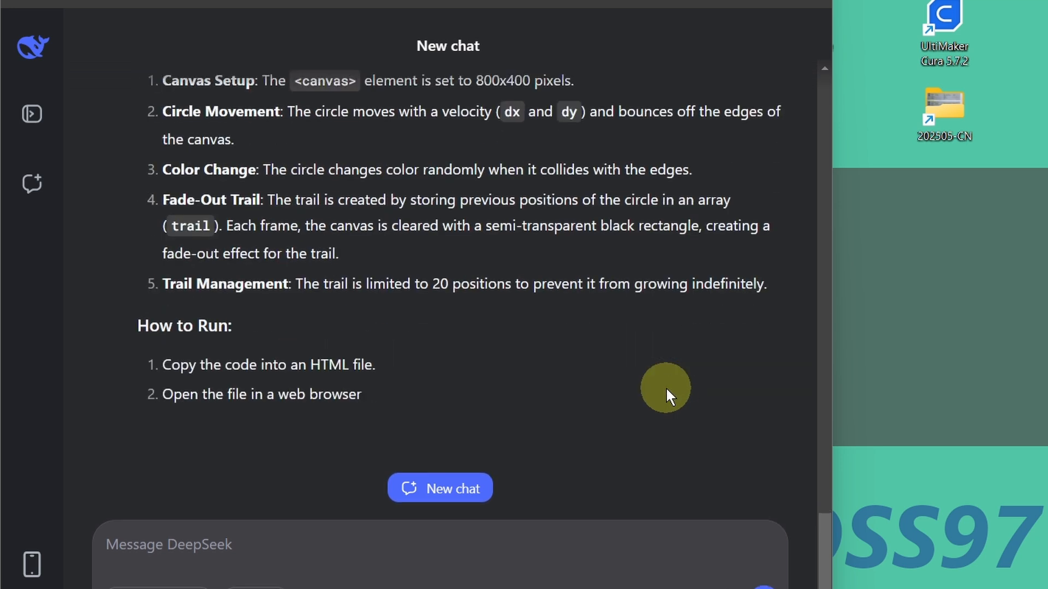
pyautogui.scroll(-3)
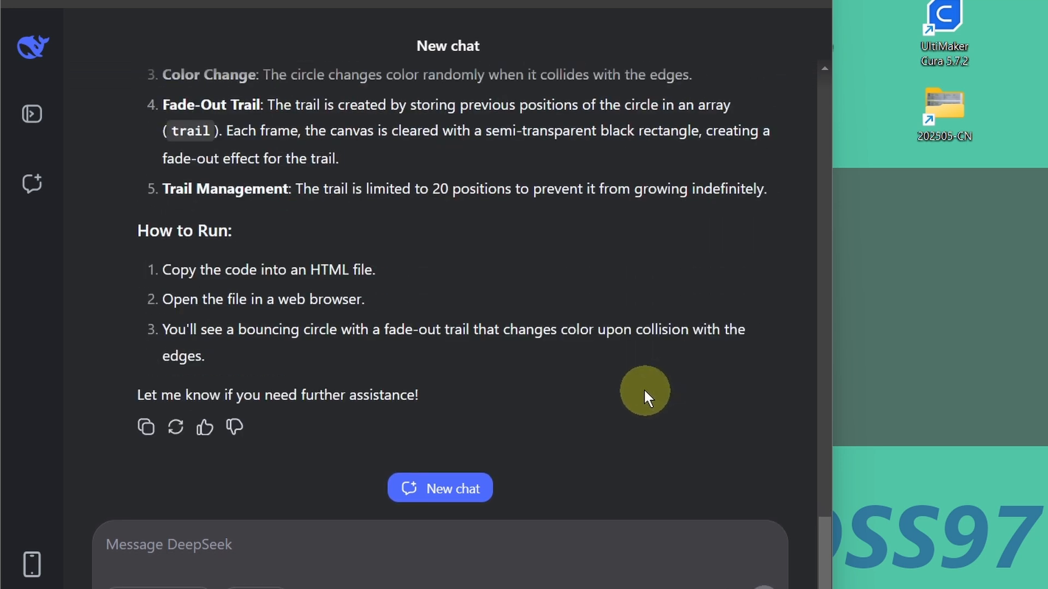
pyautogui.scroll(3)
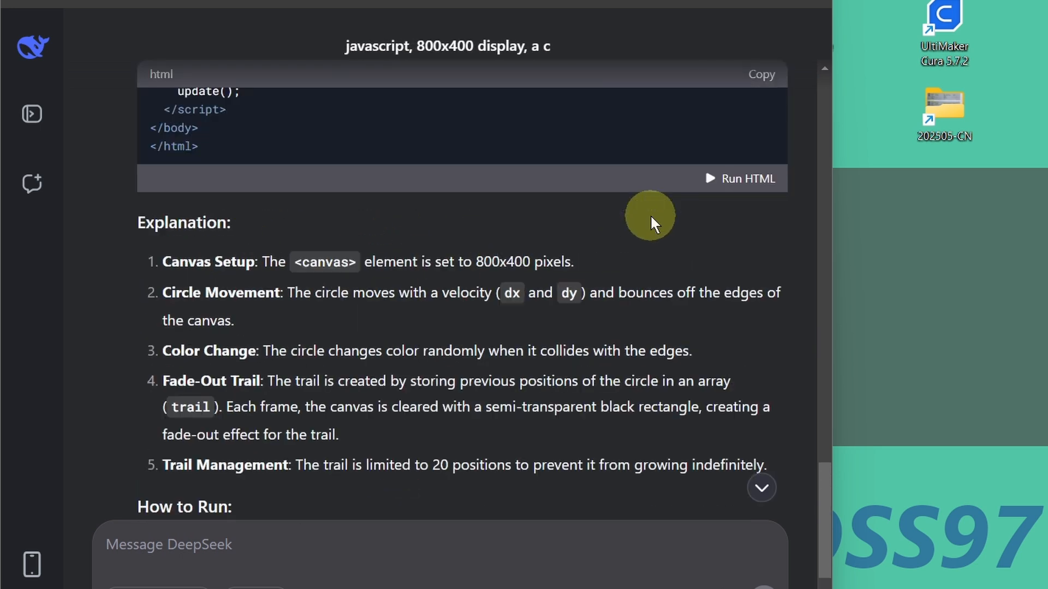
pyautogui.moveTo(709, 180)
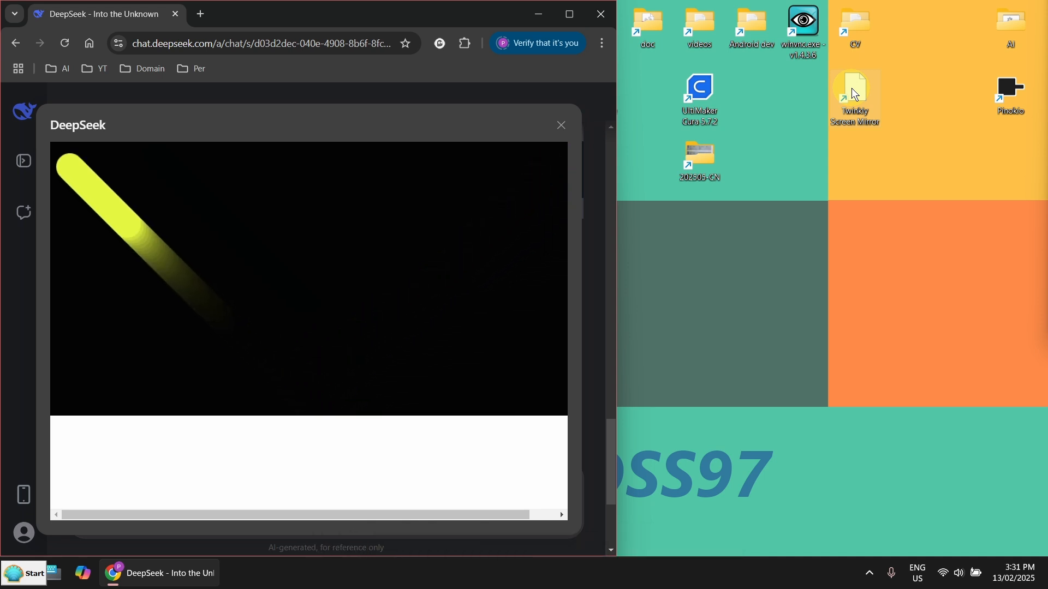
# Step: Launch Twinkly Screen Mirror Tool and select the DeepSeek browser window to share
pyautogui.doubleClick(854, 87)
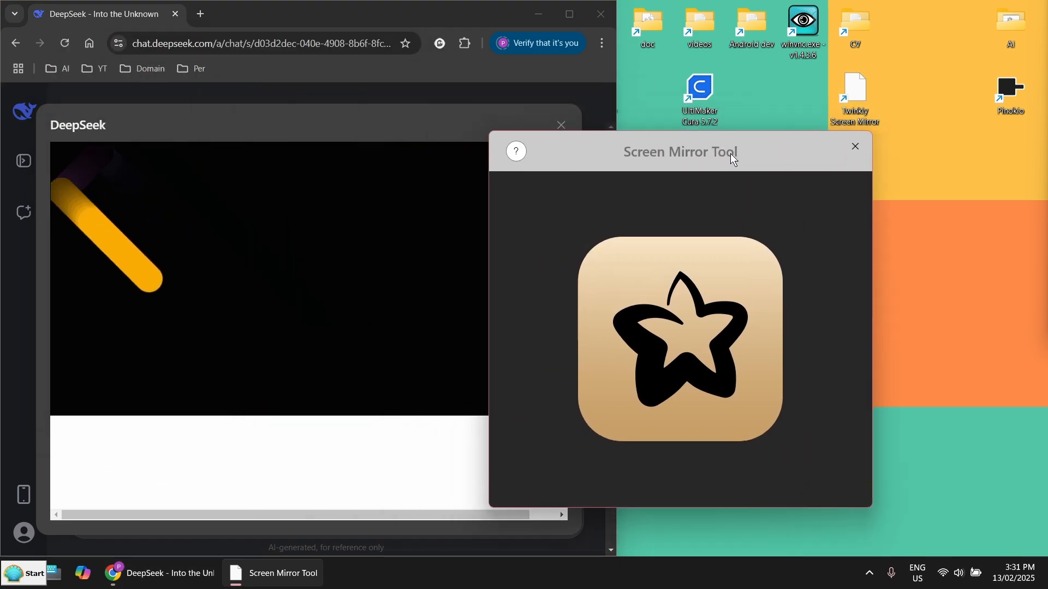
pyautogui.moveTo(679, 152); pyautogui.dragTo(810, 231)
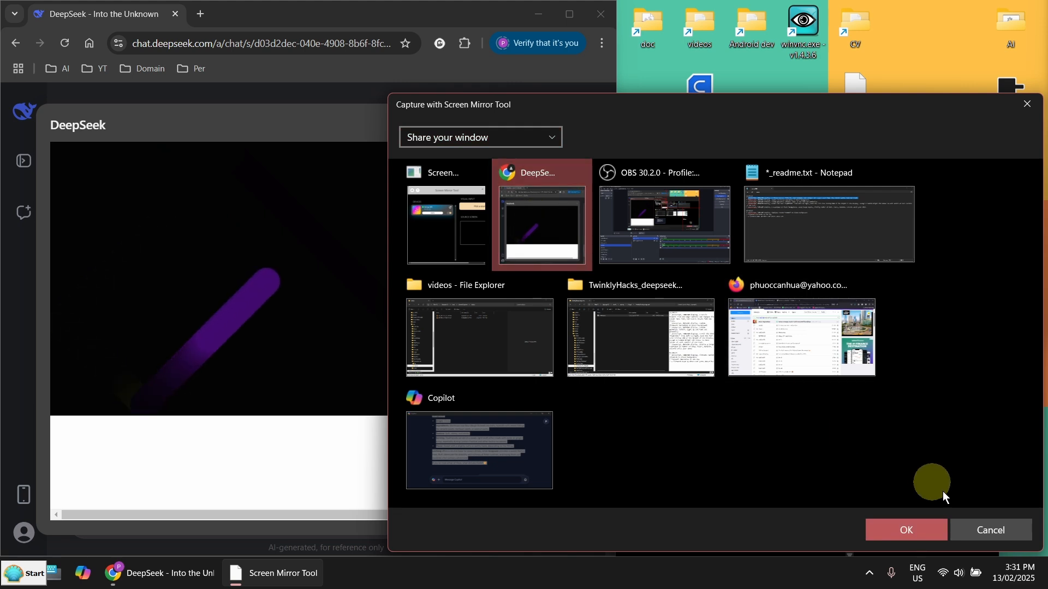
# Step: Confirm sharing the DeepSeek window and start mirroring it onto the LED net lights
pyautogui.click(906, 530)
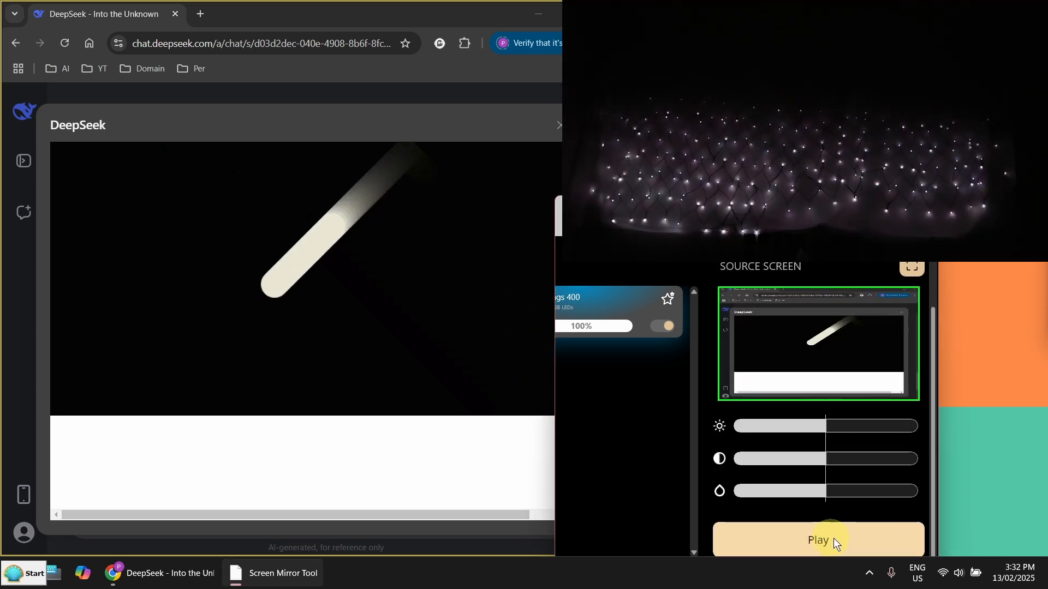
pyautogui.click(831, 540)
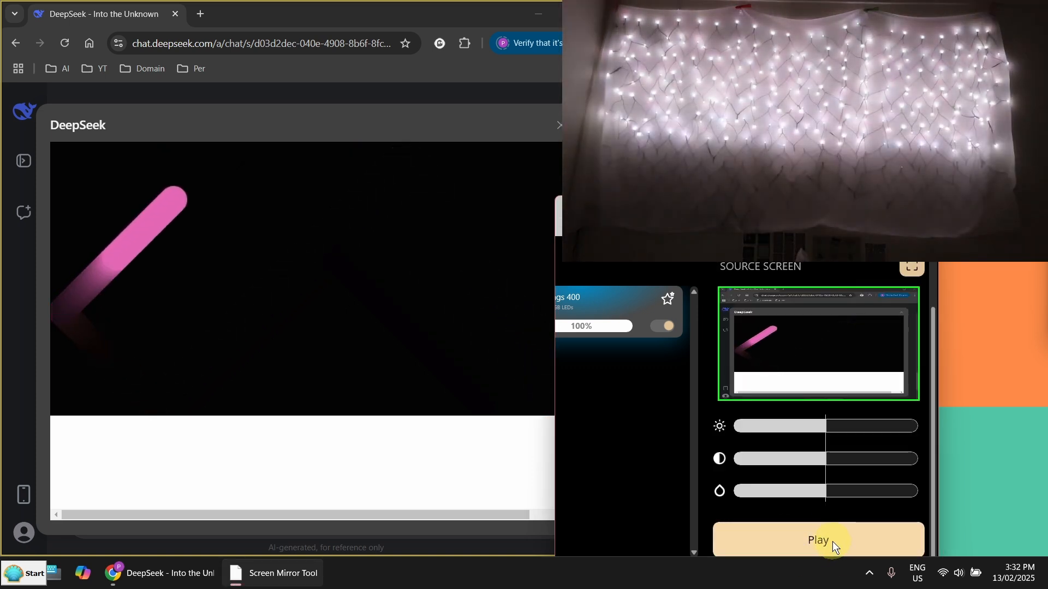
pyautogui.click(818, 540)
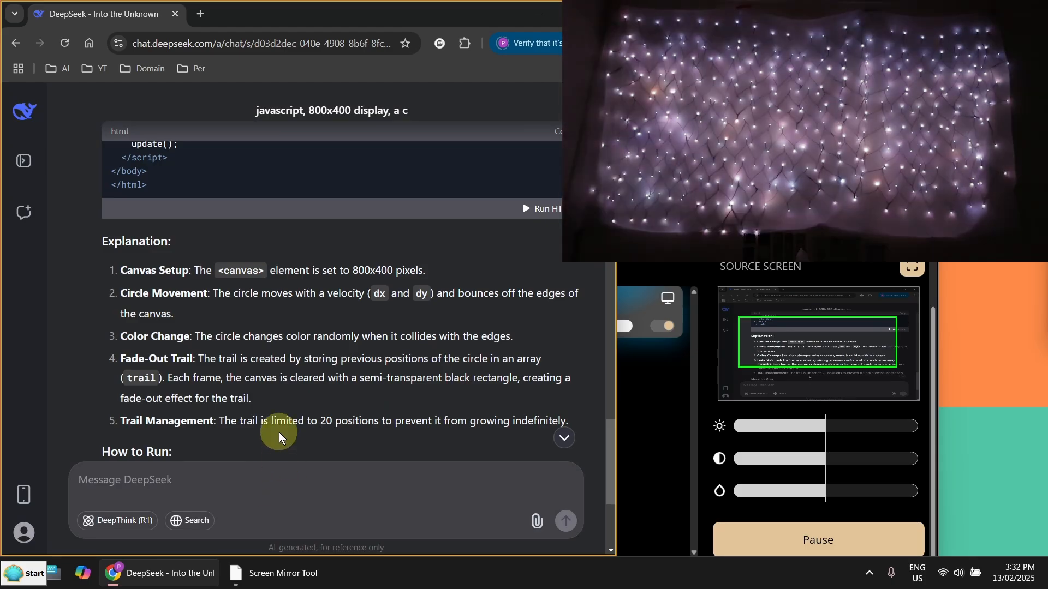
# Step: Ask DeepSeek for 'faster' and review code with velocity 8 and a shorter, quicker-fading trail
pyautogui.scroll(-3)
pyautogui.write('fast')
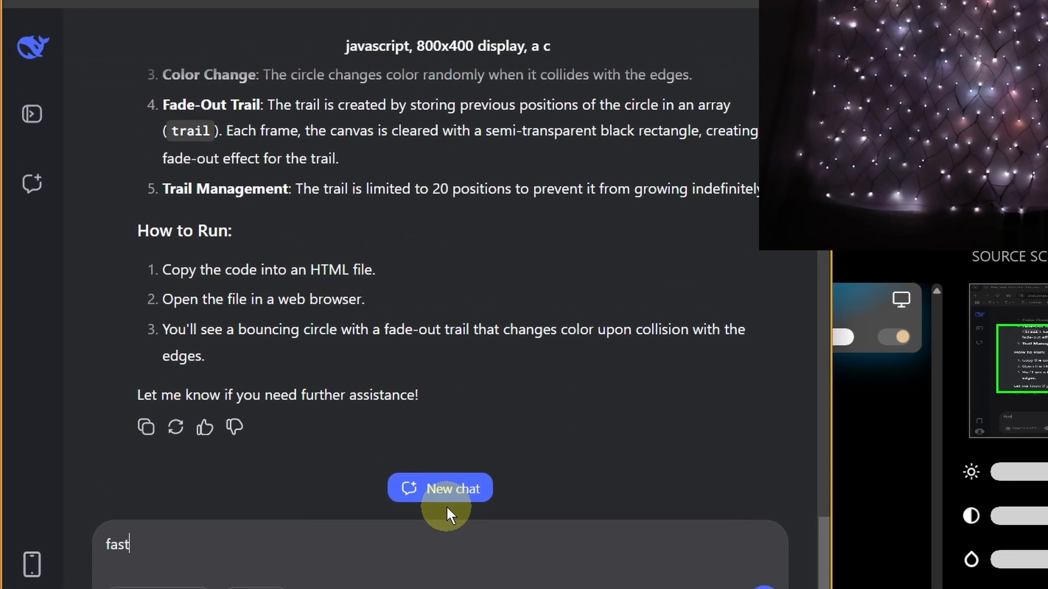
pyautogui.write('er')
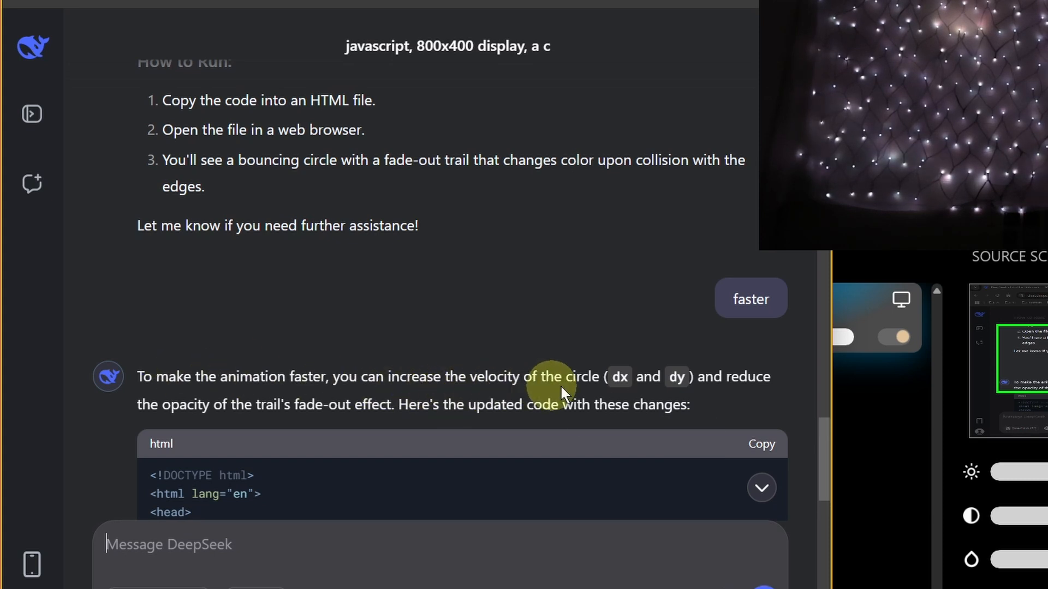
pyautogui.moveTo(548, 391)
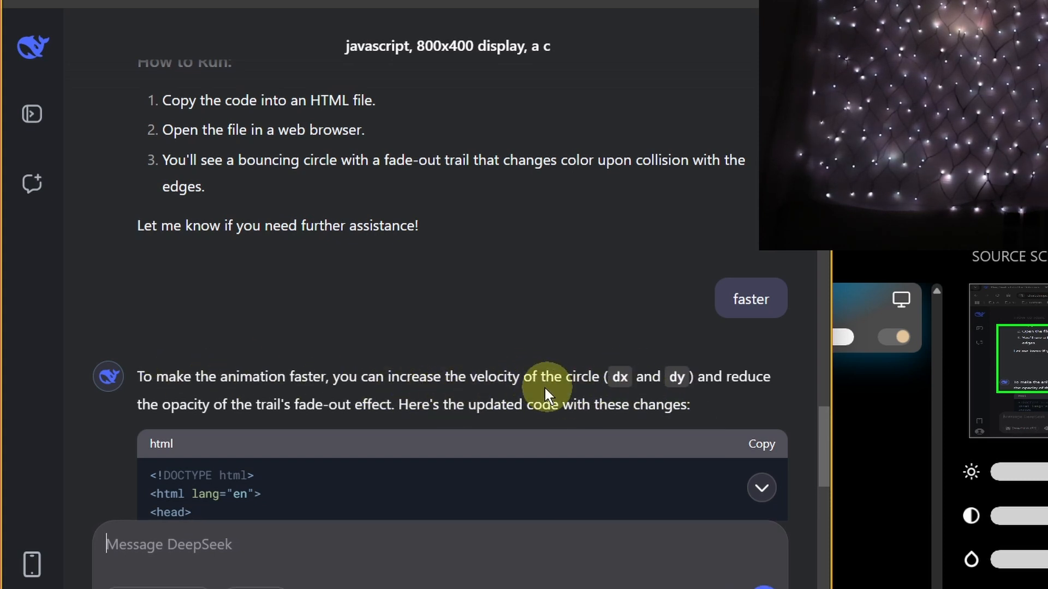
pyautogui.moveTo(304, 404)
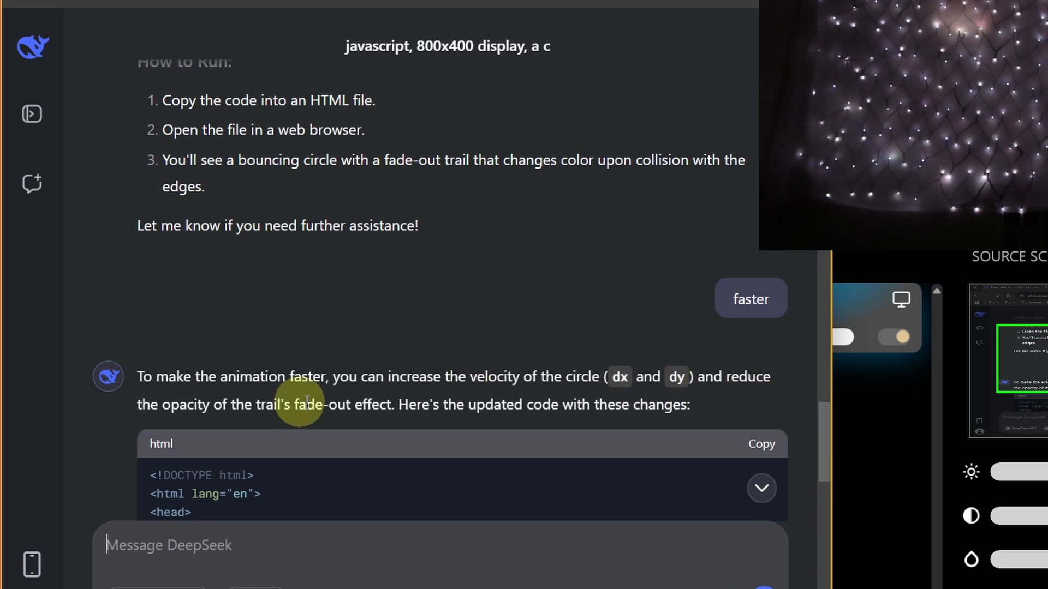
pyautogui.scroll(-3)
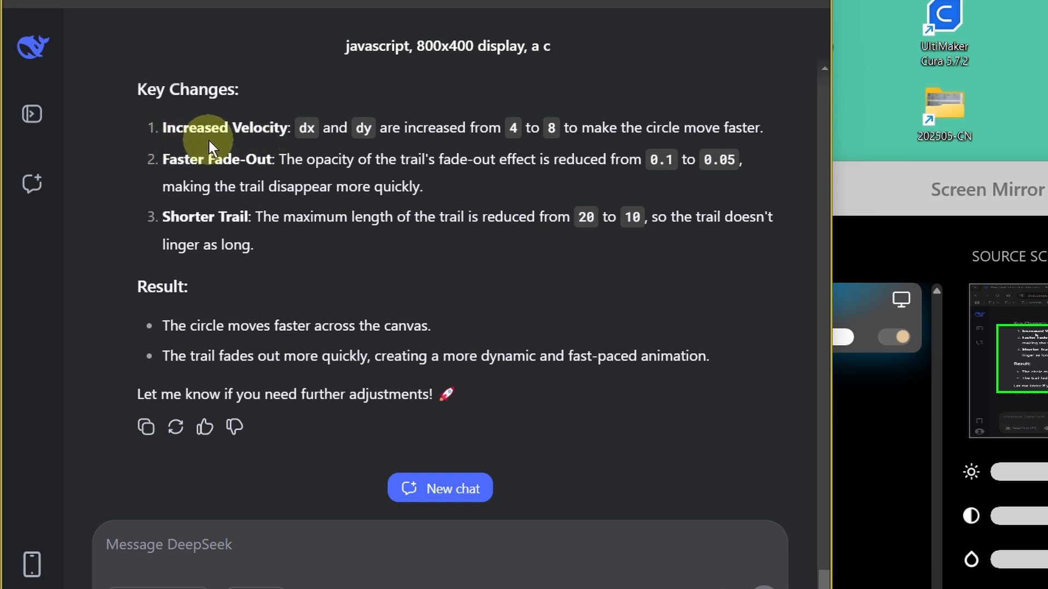
pyautogui.moveTo(434, 145)
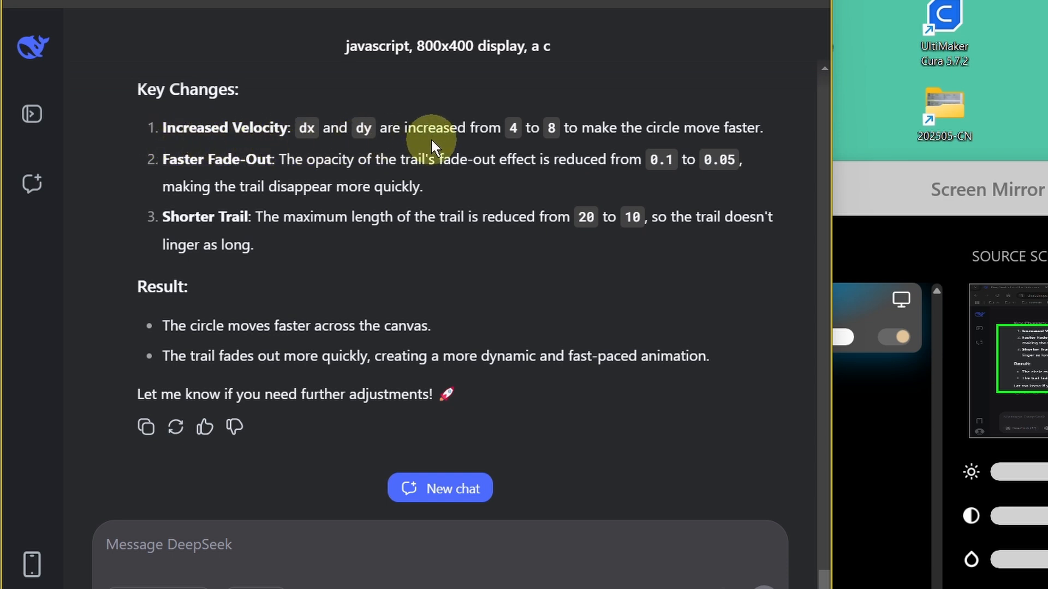
pyautogui.moveTo(515, 136)
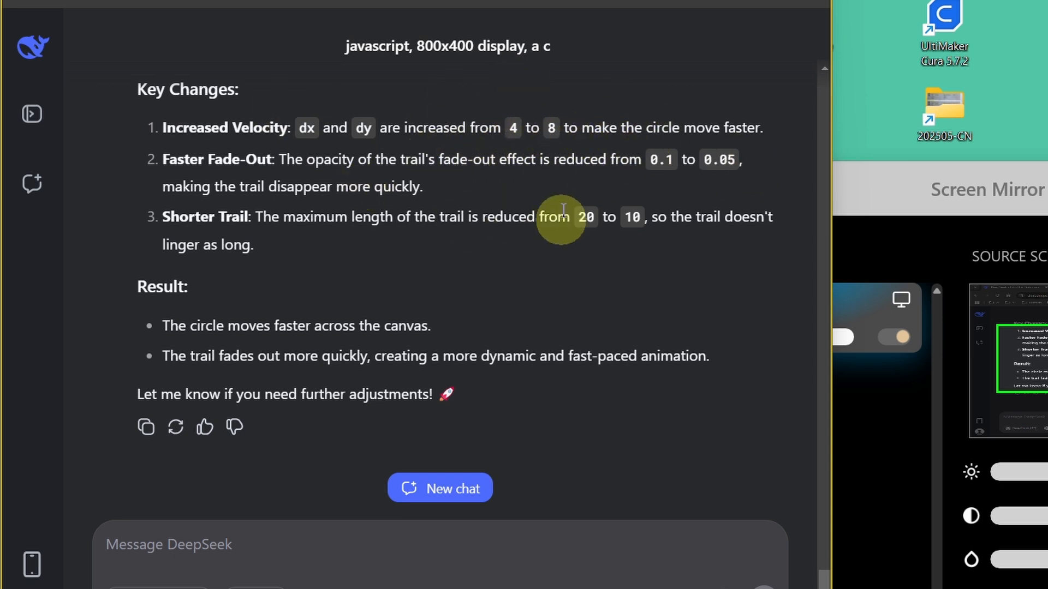
pyautogui.moveTo(649, 367)
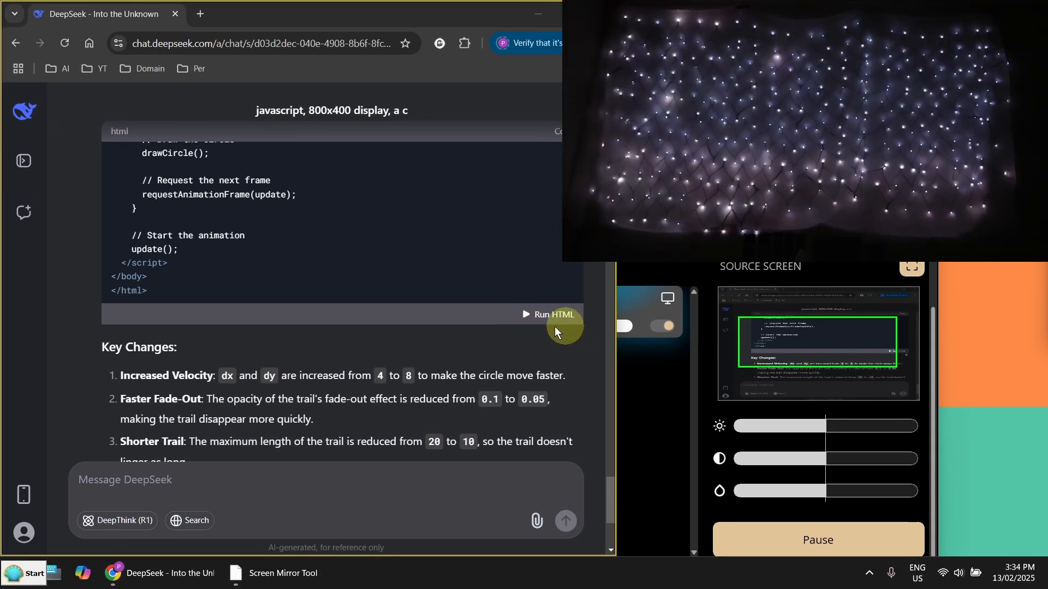
pyautogui.click(555, 314)
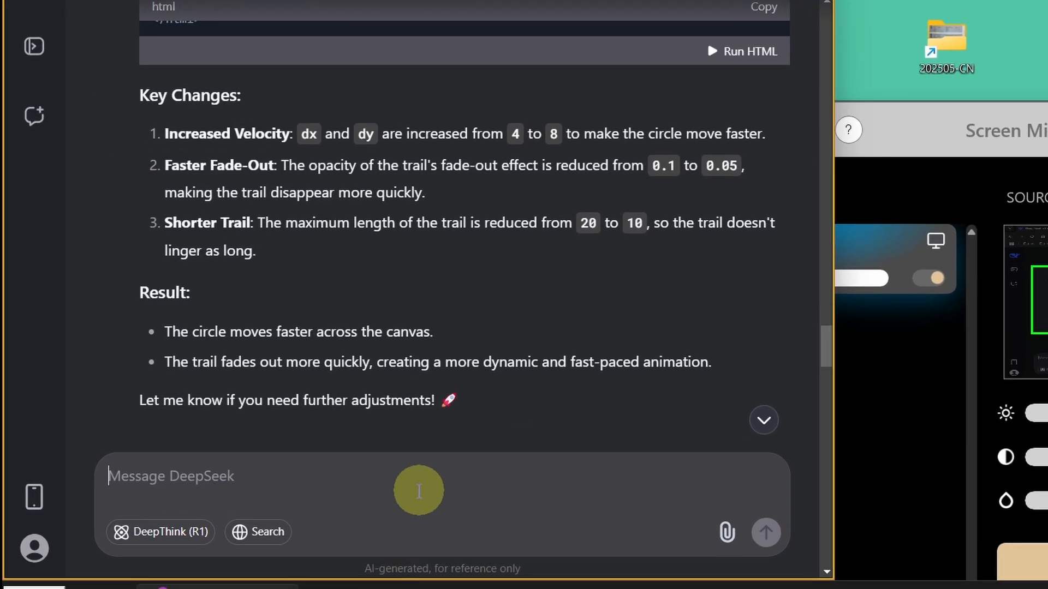
# Step: Request an 800x400 black-background display where random geometric objects light up and fade out
pyautogui.write('javascript, 800x400 display, black background, random geometric objects light up and fade out gradually.')
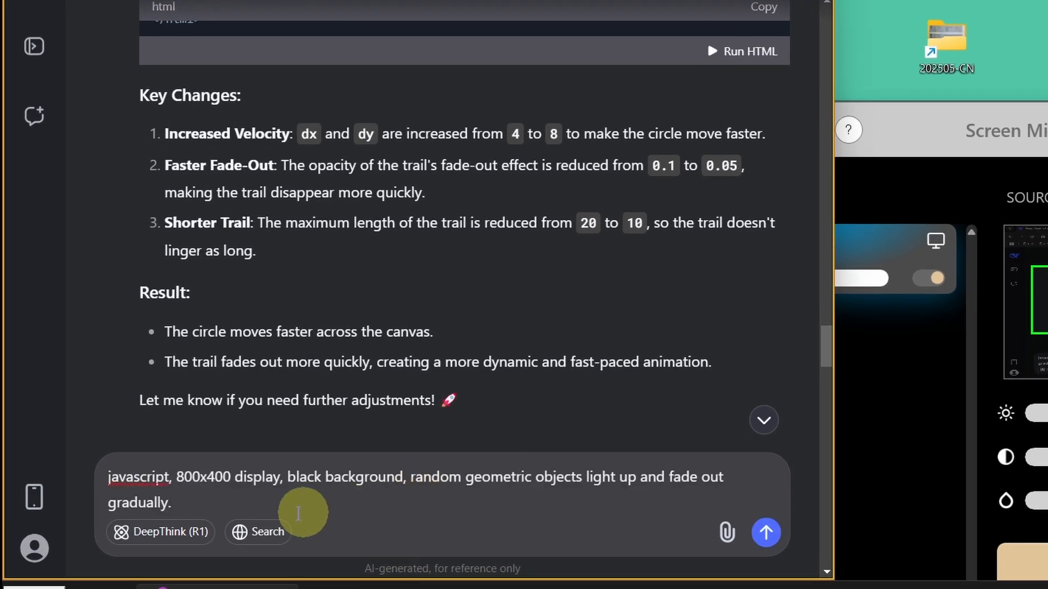
pyautogui.moveTo(268, 491)
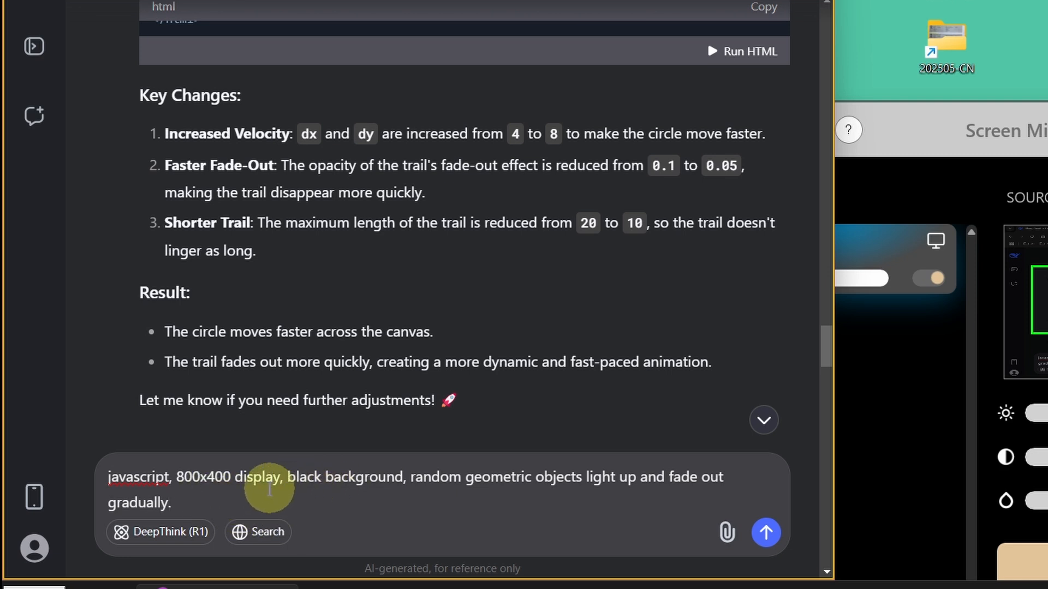
pyautogui.moveTo(442, 493)
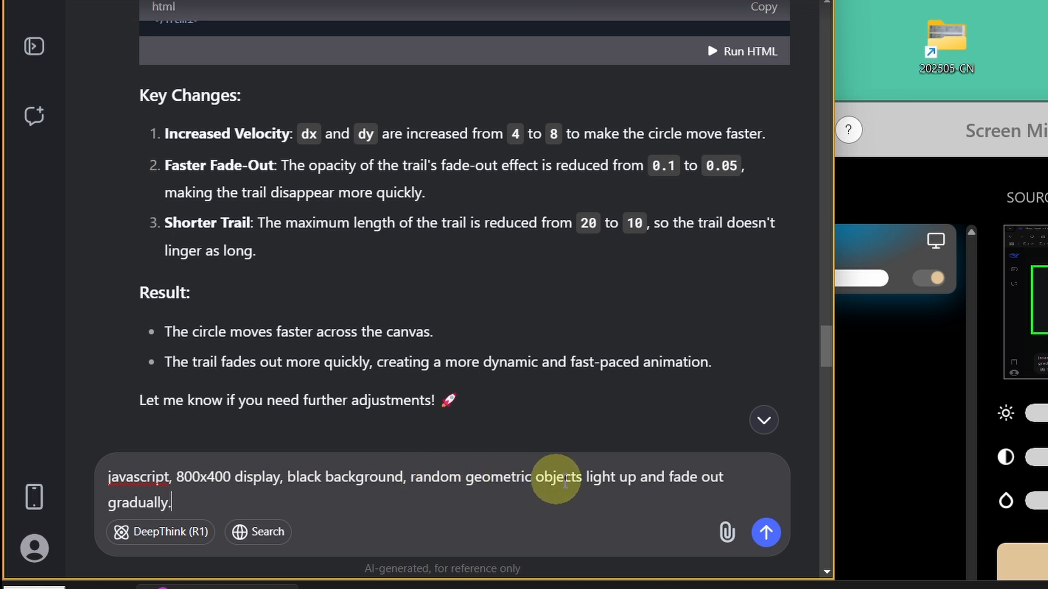
pyautogui.moveTo(687, 490)
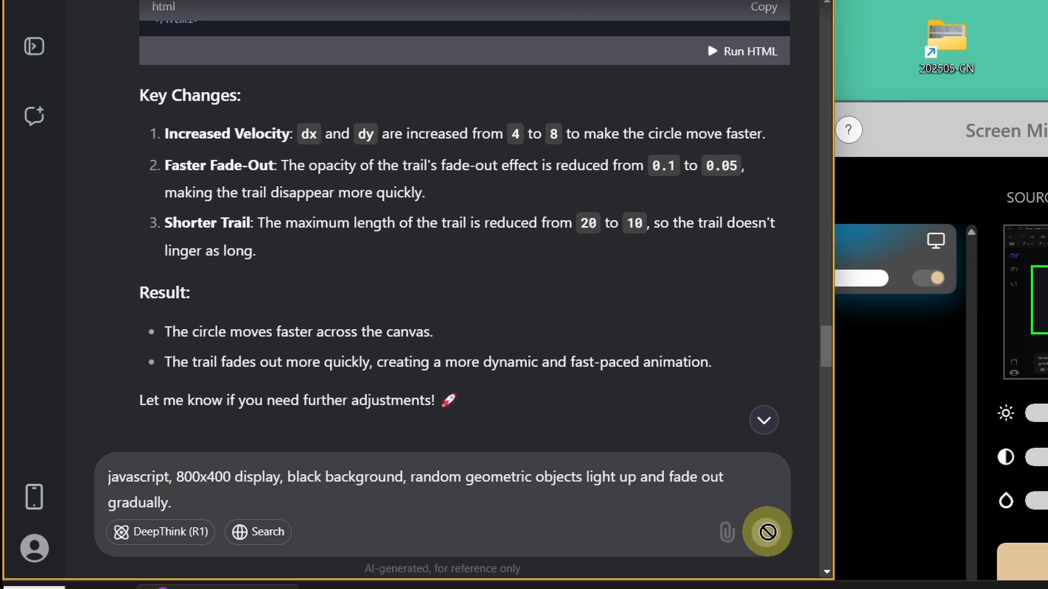
pyautogui.click(767, 532)
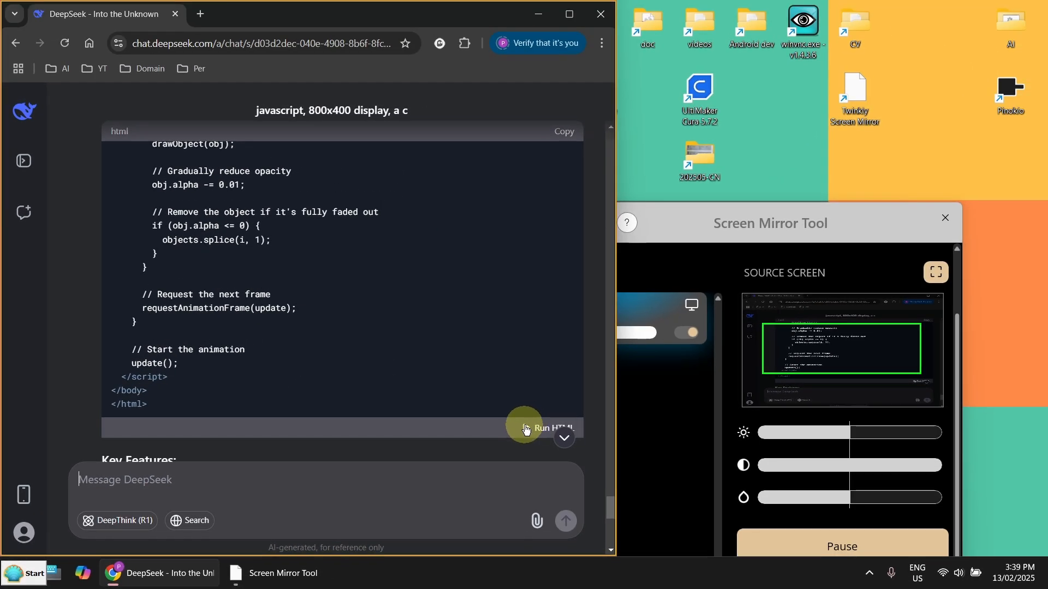
pyautogui.click(552, 428)
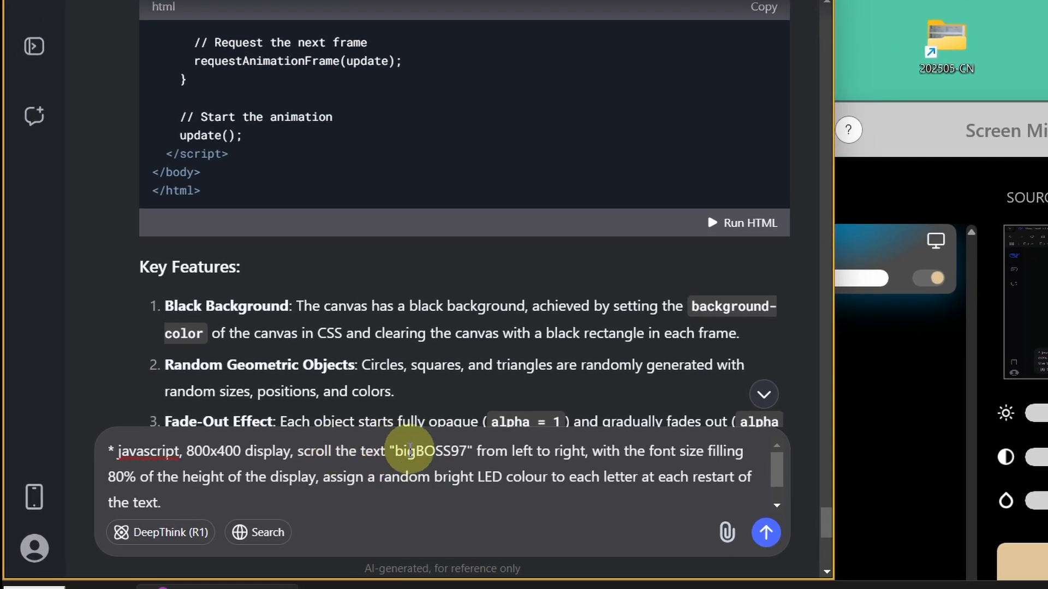
pyautogui.moveTo(625, 478)
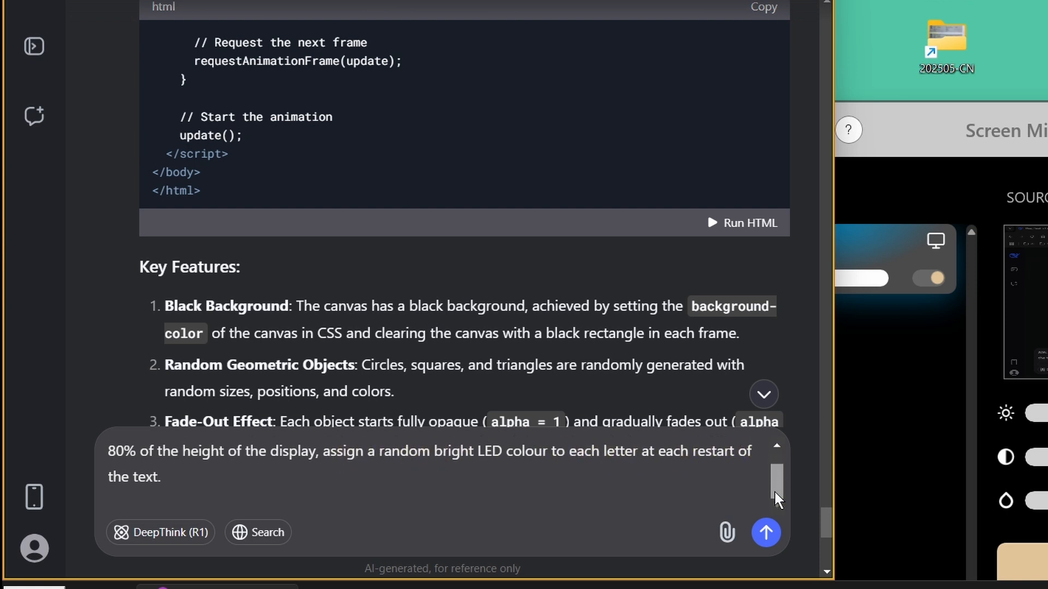
# Step: Submit the bigBOSS97 scrolling-text request and scroll through the generated code
pyautogui.click(766, 533)
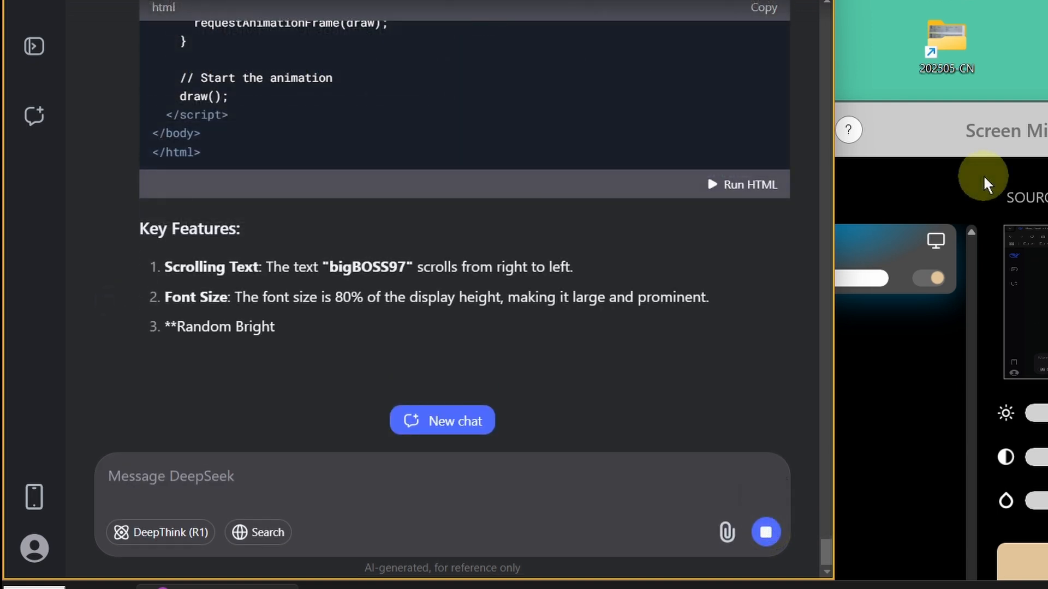
pyautogui.scroll(-3)
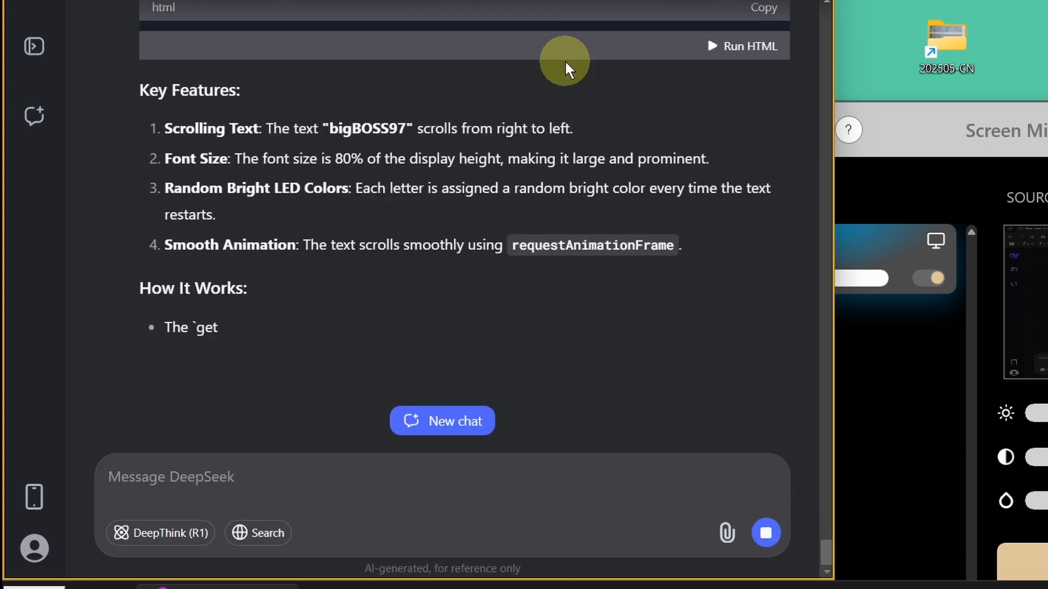
pyautogui.scroll(-3)
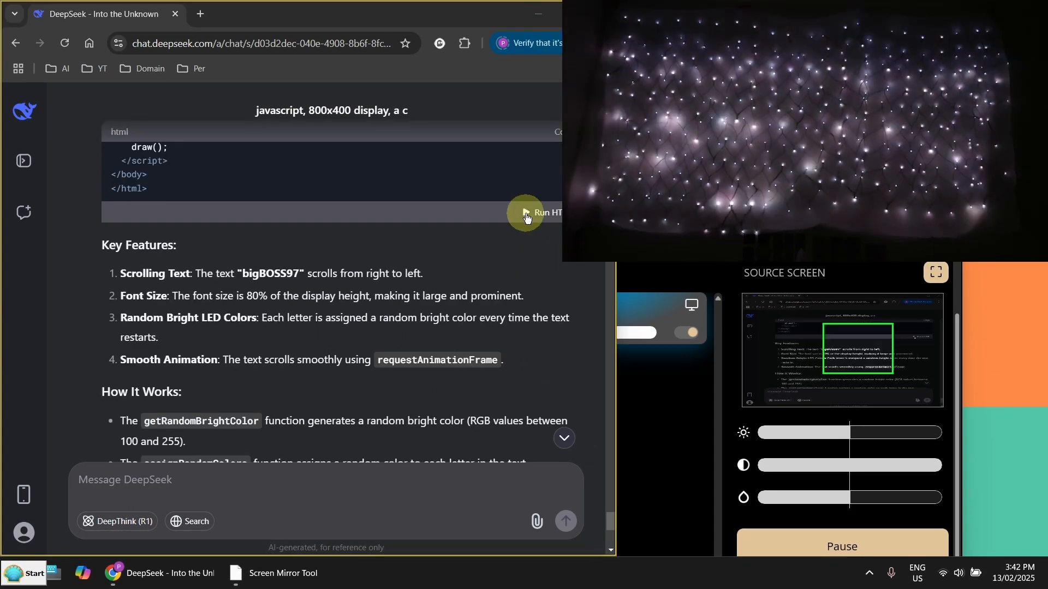
# Step: Preview the bigBOSS97 scrolling-text animation with Run HTML
pyautogui.click(526, 213)
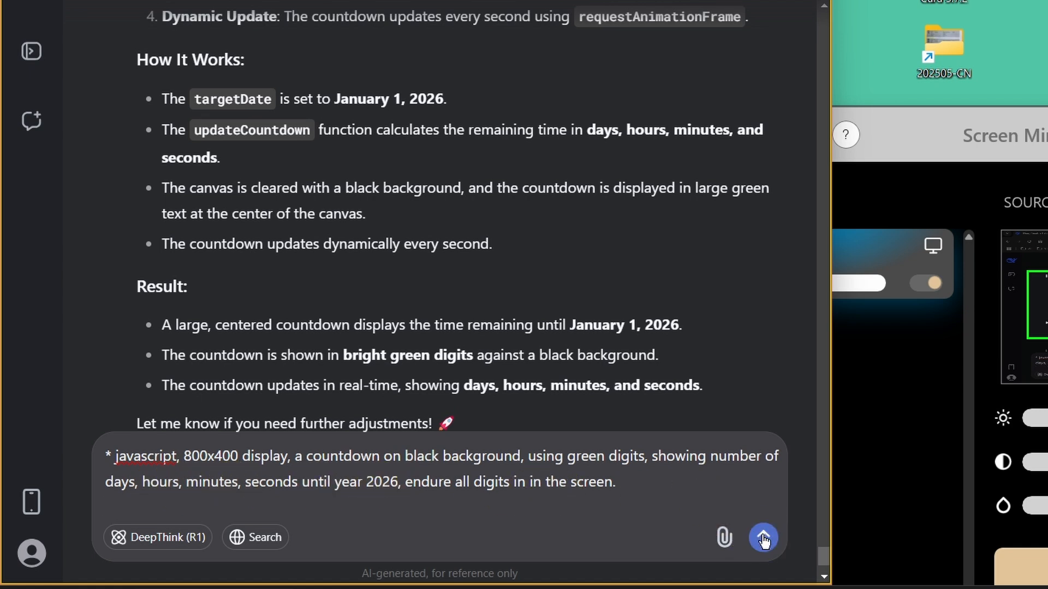
# Step: Send the fit-all-digits follow-up and scroll through the font-shrinking countdown code
pyautogui.click(763, 537)
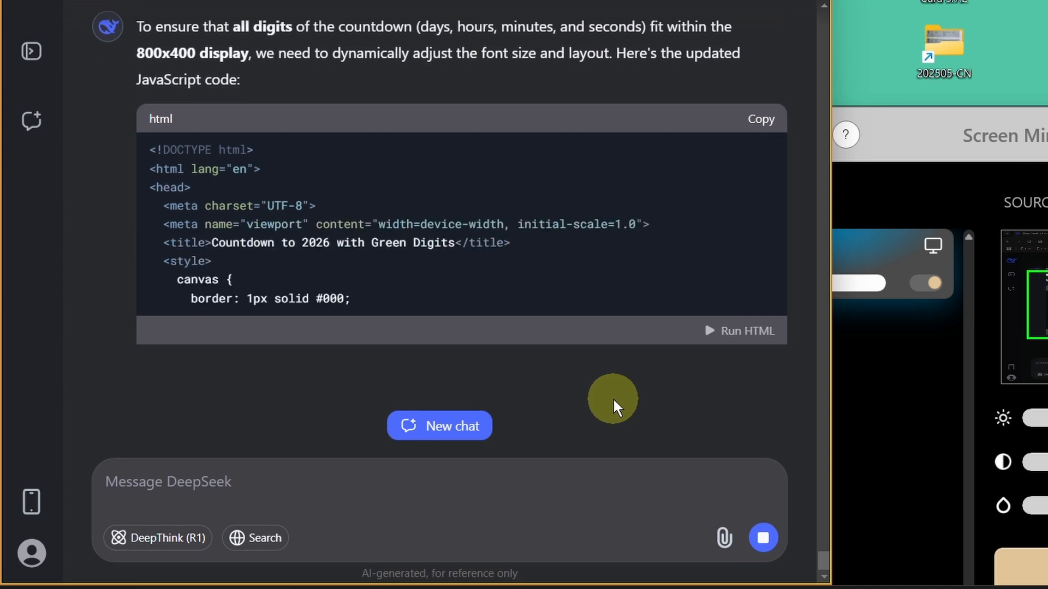
pyautogui.scroll(-3)
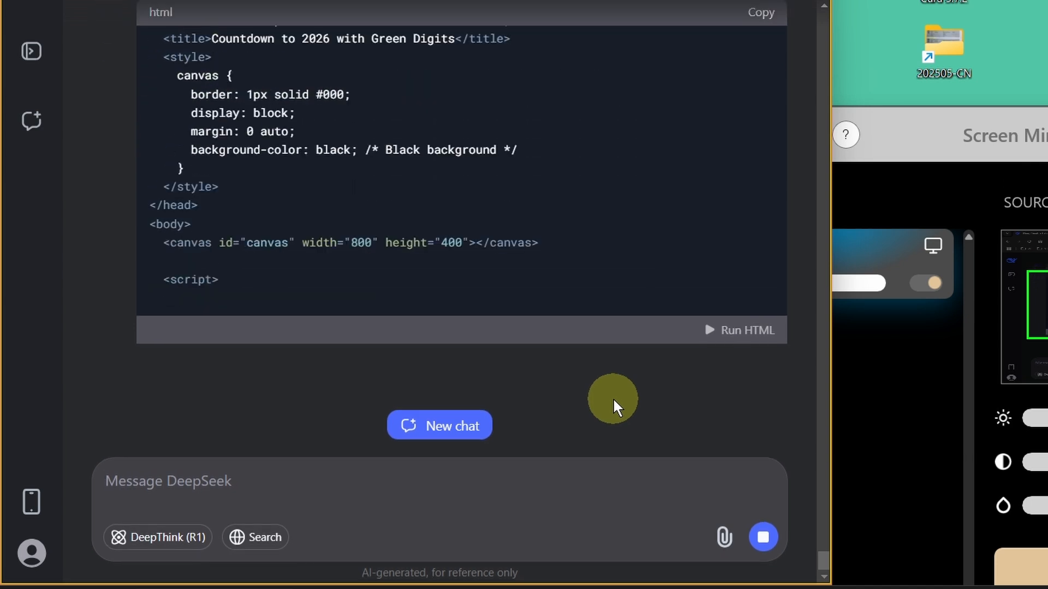
pyautogui.scroll(-3)
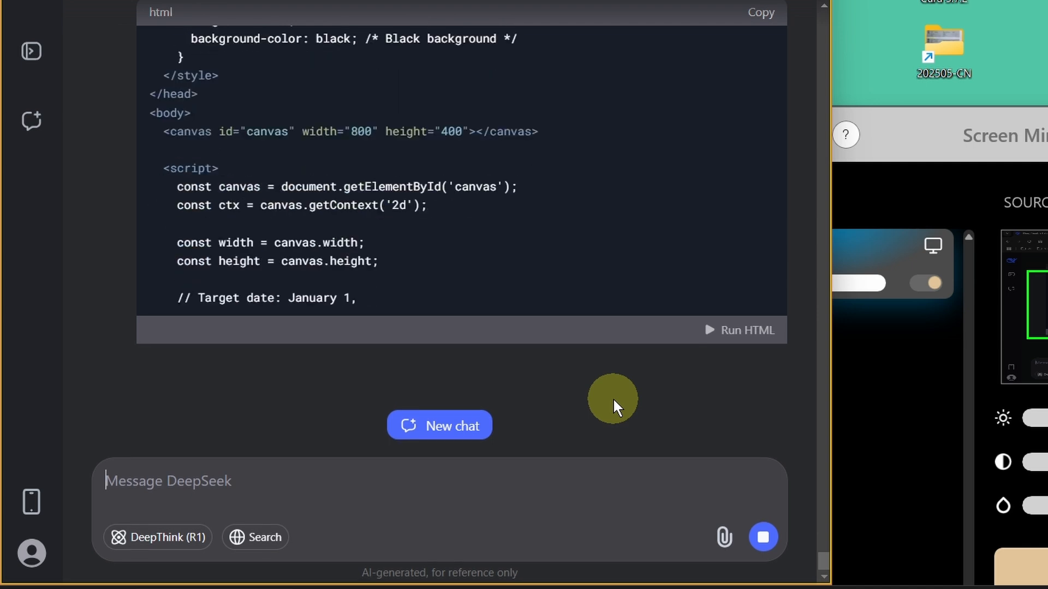
pyautogui.scroll(-3)
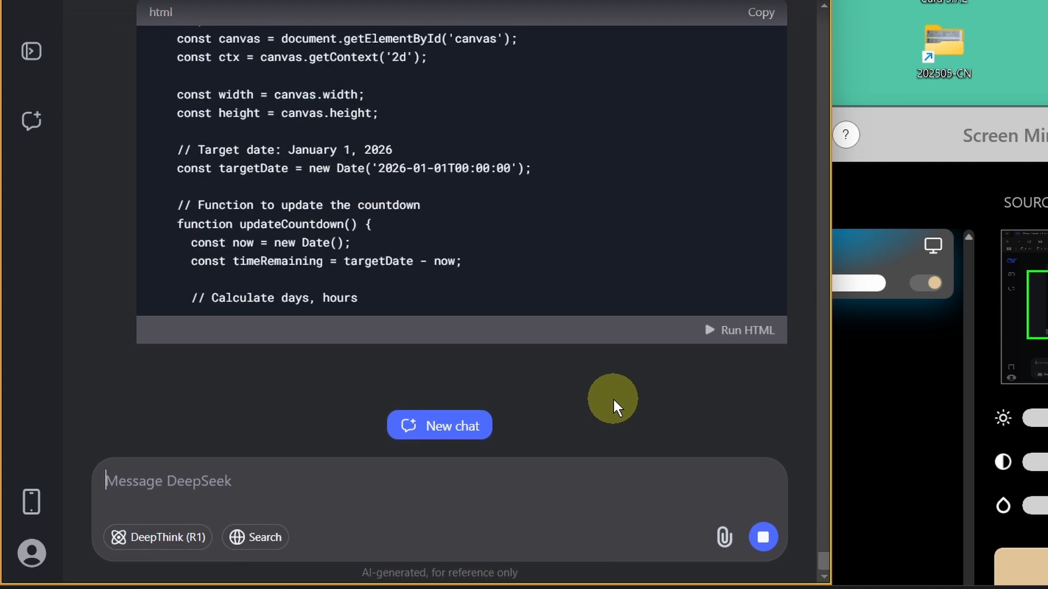
pyautogui.scroll(-3)
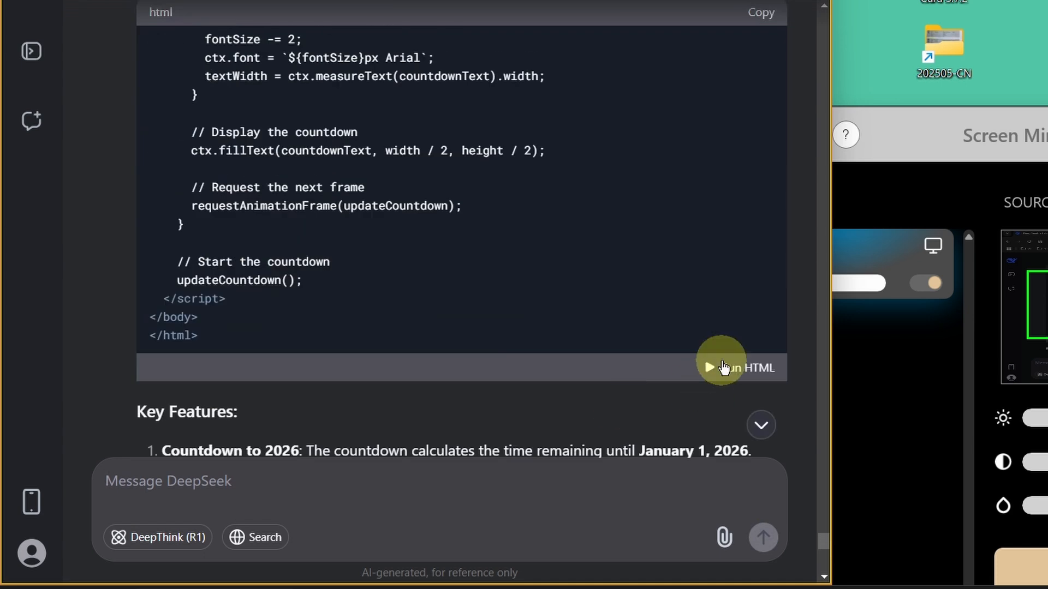
pyautogui.click(739, 368)
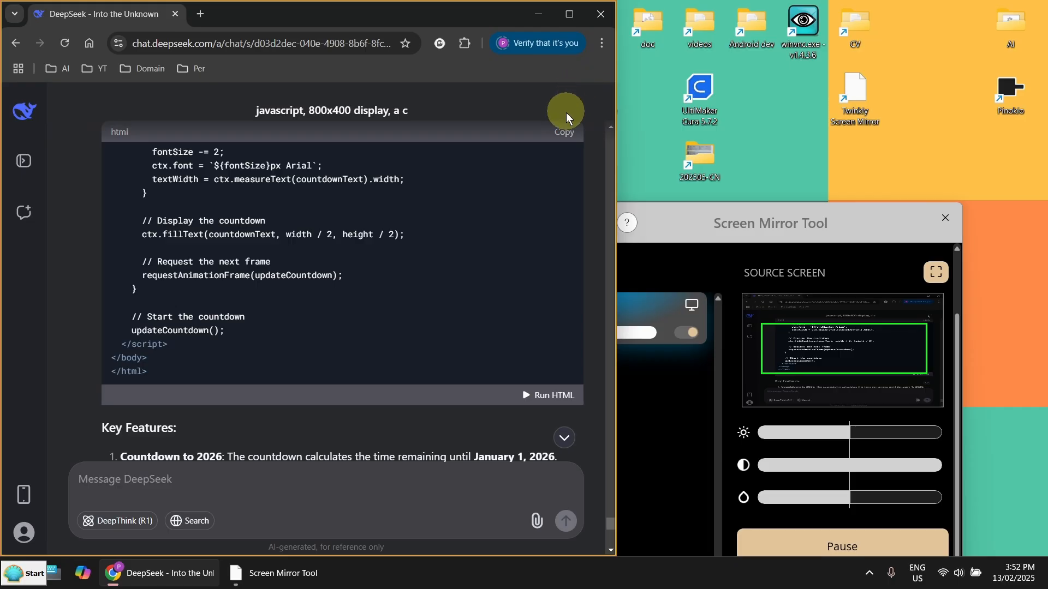
pyautogui.moveTo(560, 130)
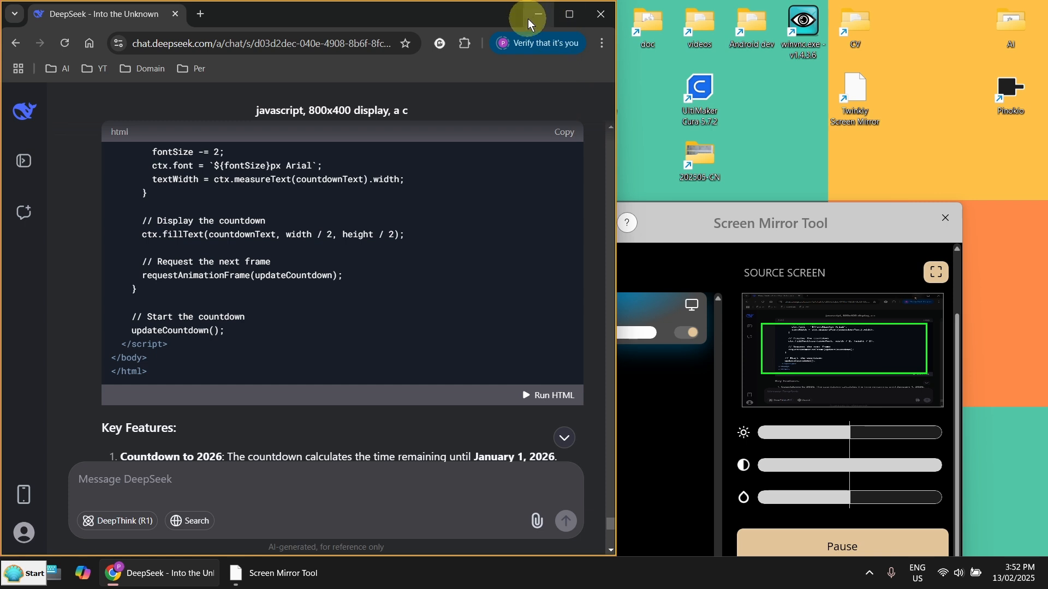
pyautogui.moveTo(536, 16)
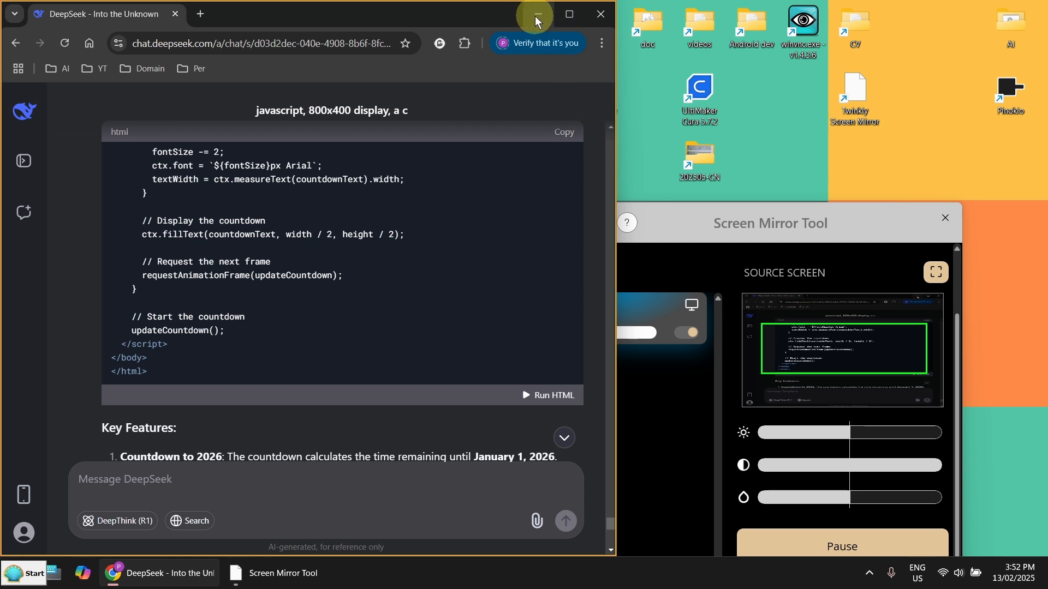
pyautogui.moveTo(319, 225)
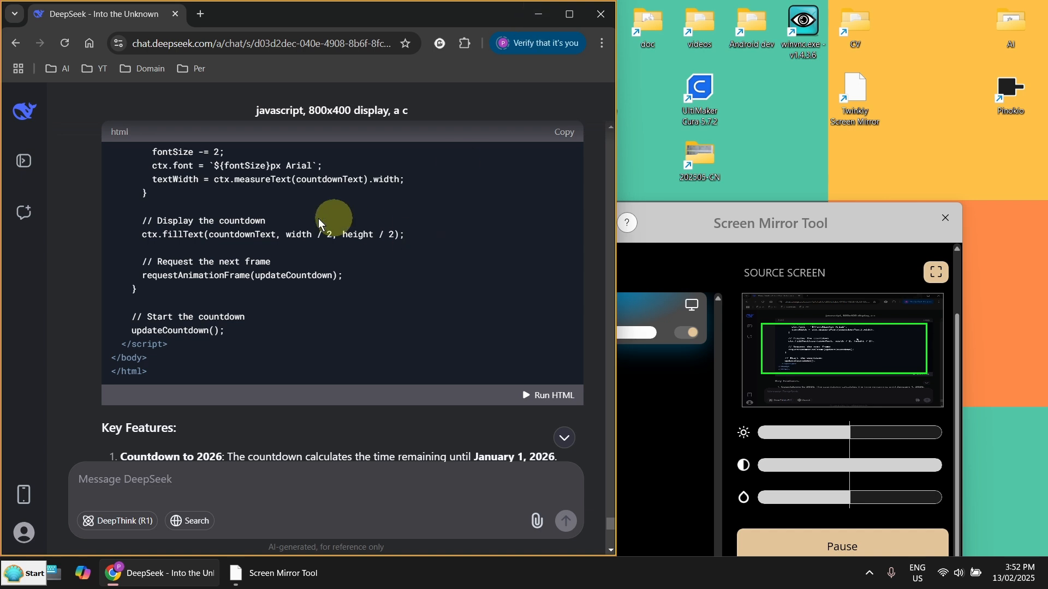
pyautogui.moveTo(707, 260)
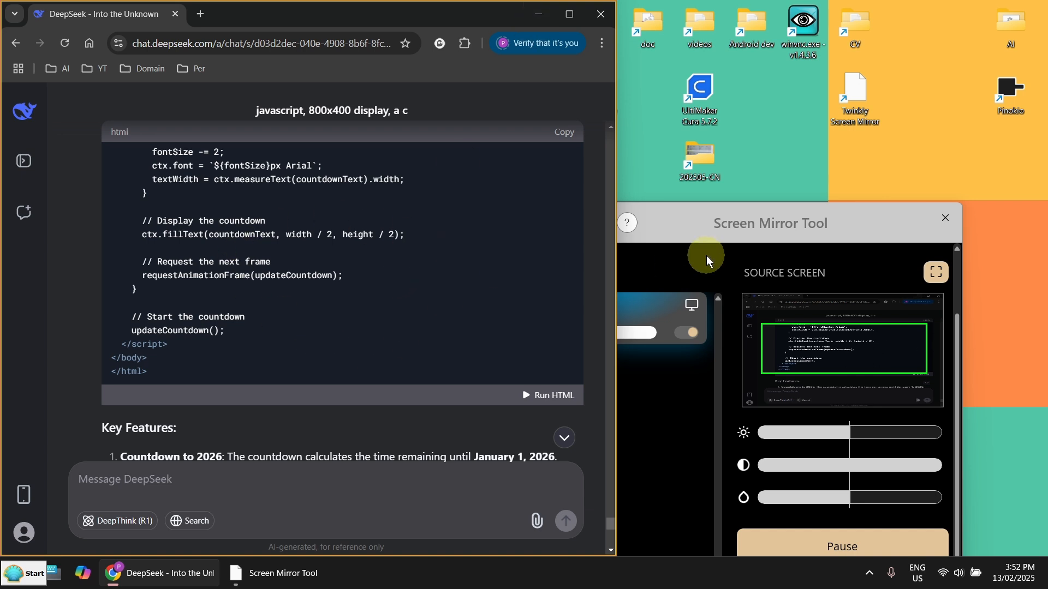
pyautogui.moveTo(725, 247)
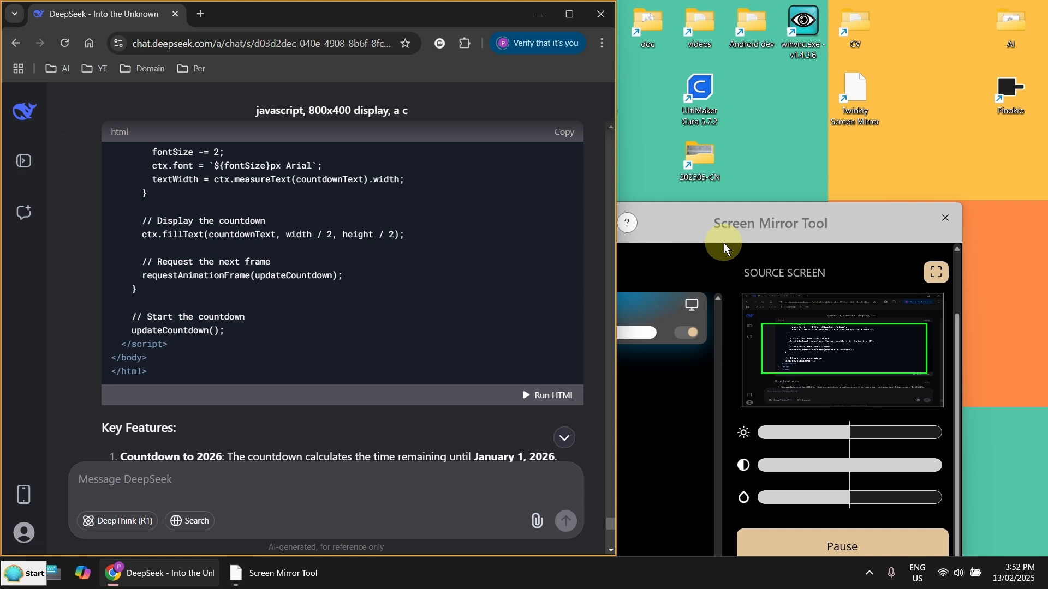
pyautogui.moveTo(291, 371)
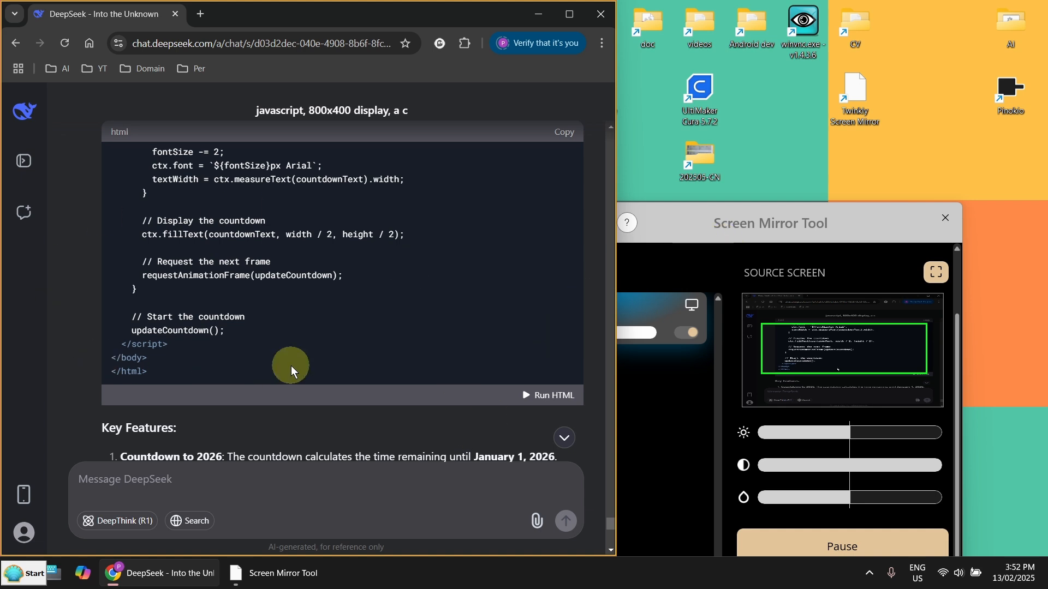
pyautogui.moveTo(297, 361)
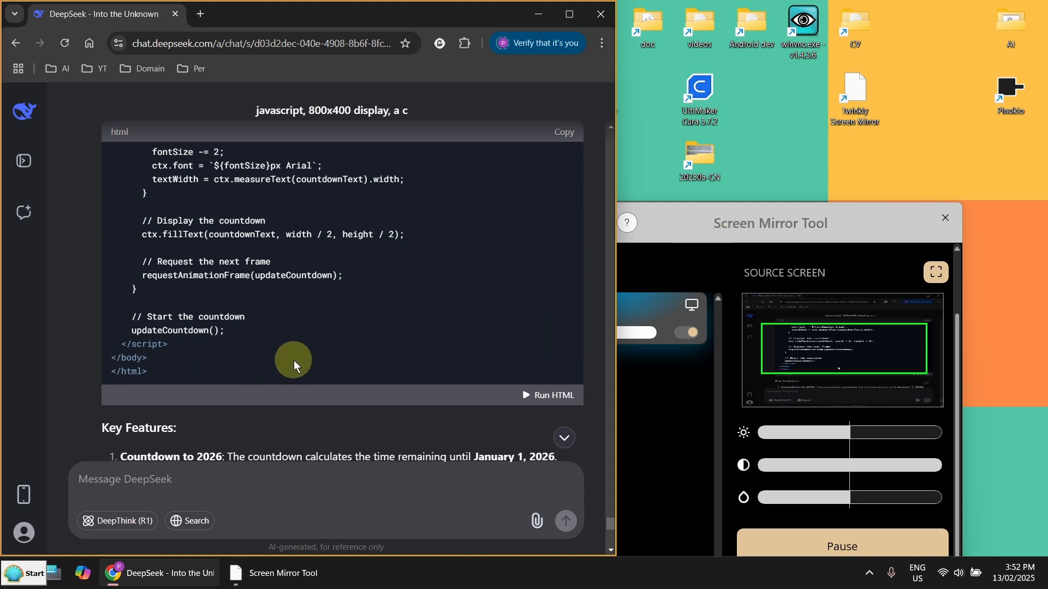
pyautogui.moveTo(780, 321)
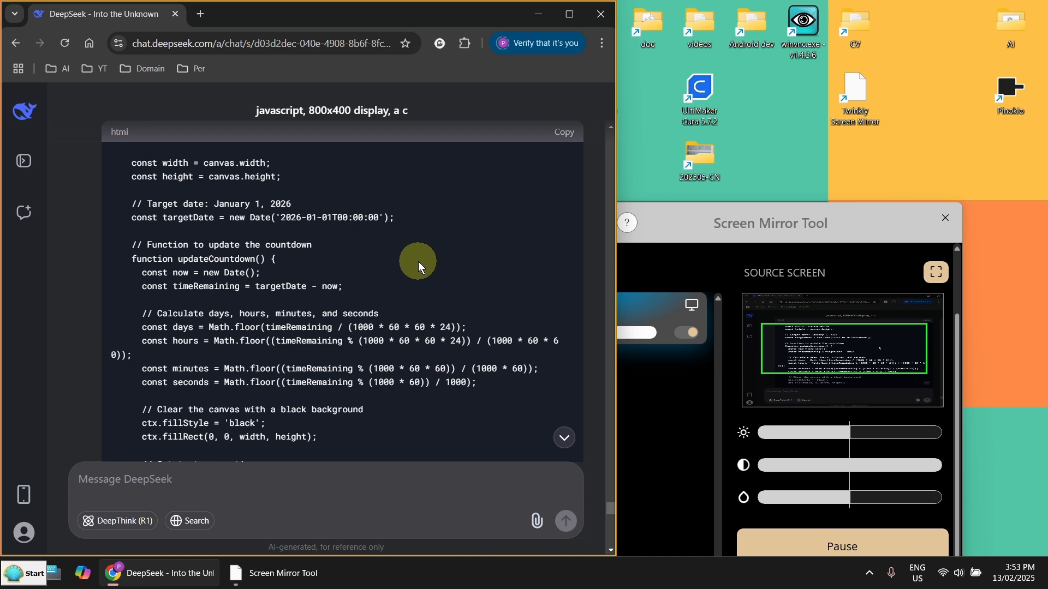
pyautogui.moveTo(537, 13)
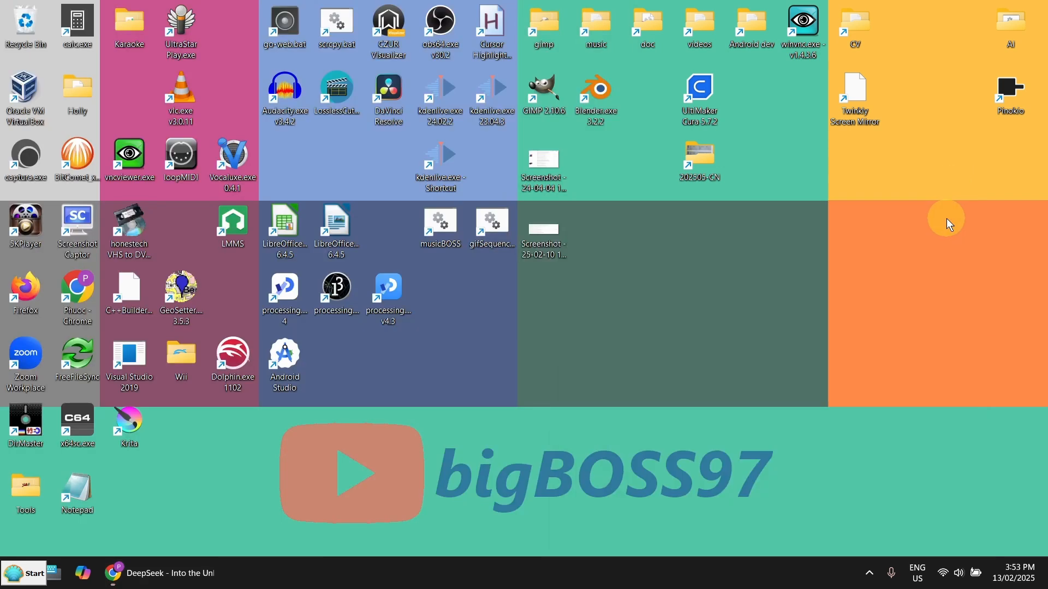
pyautogui.moveTo(601, 317)
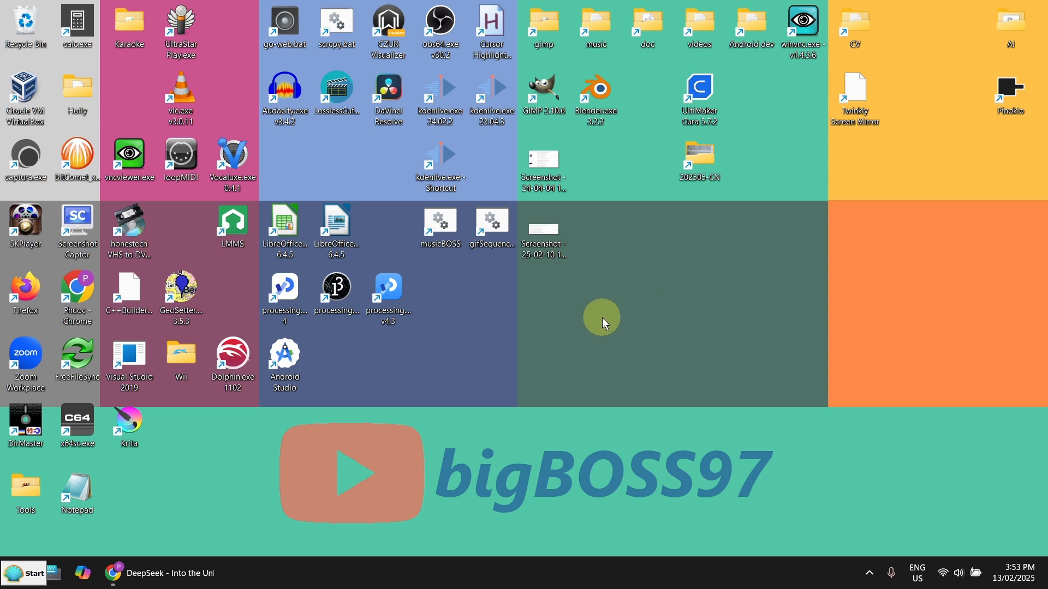